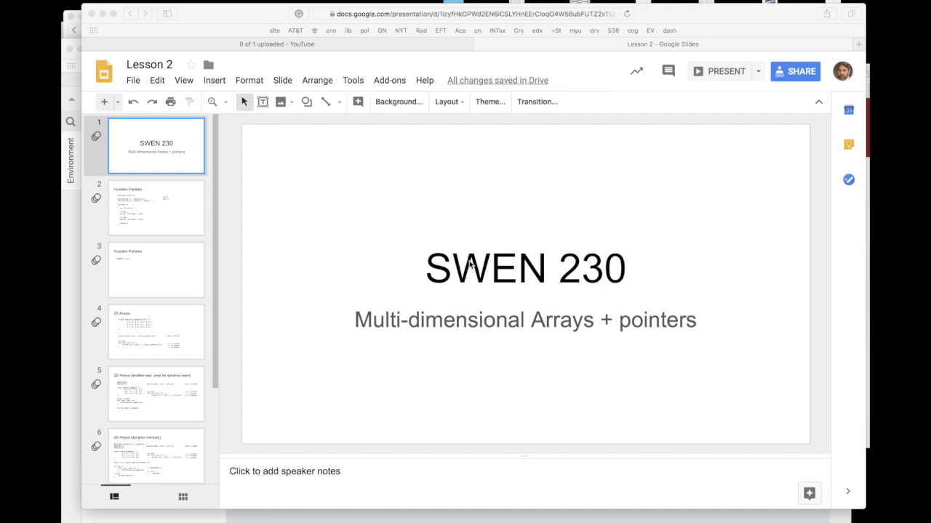
{"action": "mouse_move", "coordinate": [454, 305]}
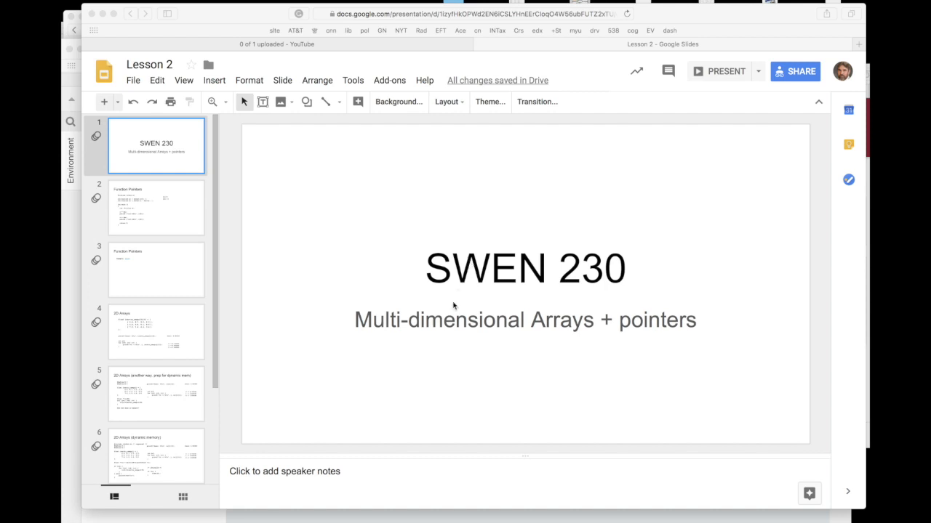
{"action": "mouse_move", "coordinate": [541, 216]}
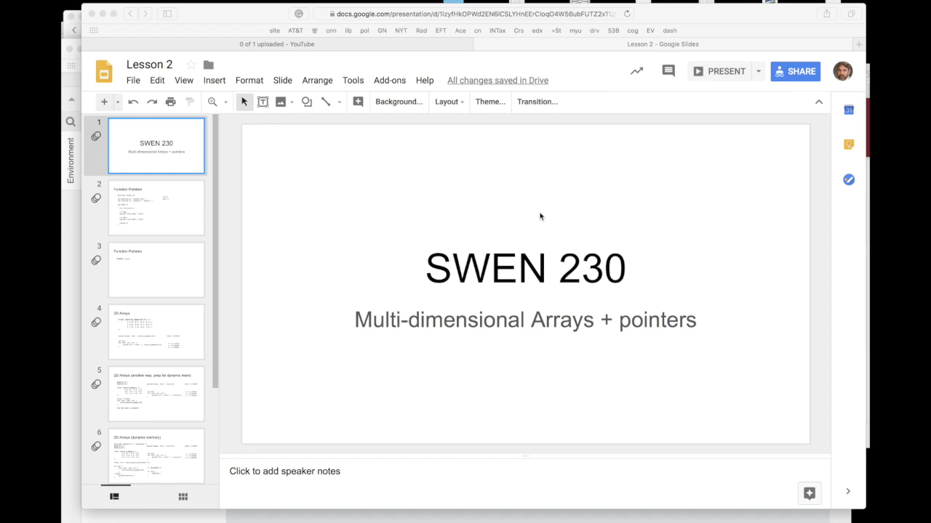
{"action": "mouse_move", "coordinate": [276, 186]}
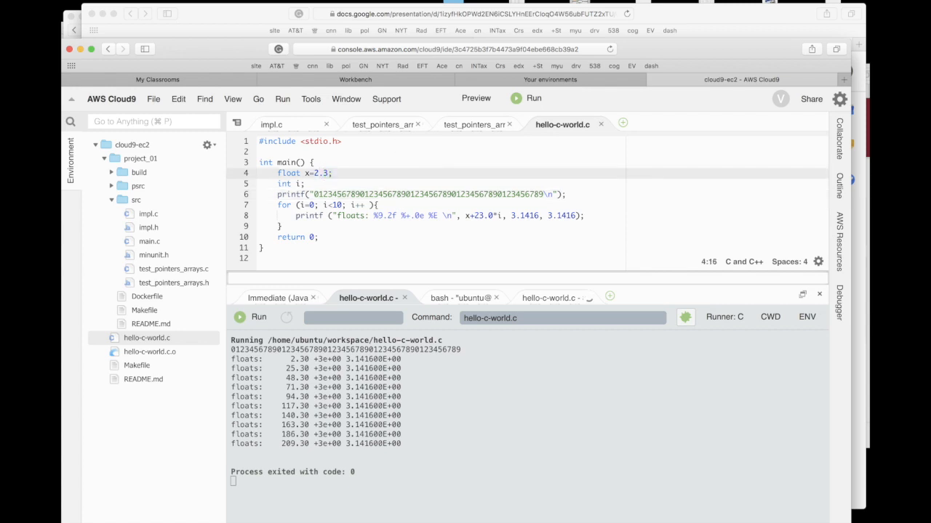
- Extend the x initializer to 2.3567, then save and run hello-c-world.c
{"action": "type", "text": "567"}
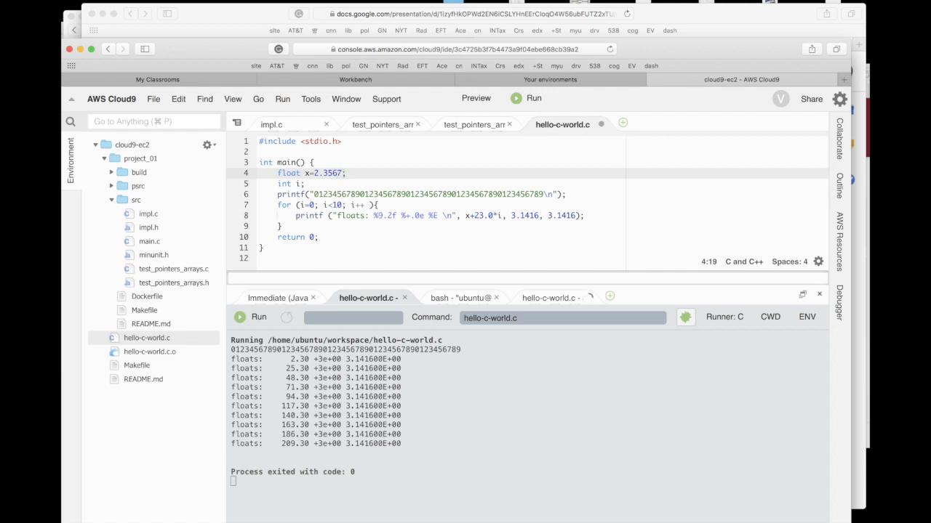
{"action": "left_click", "coordinate": [534, 99]}
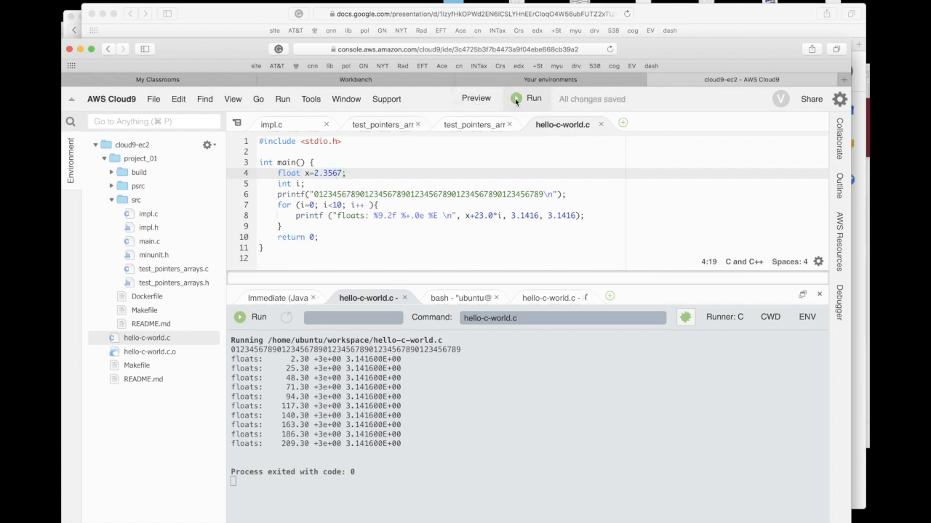
{"action": "left_click", "coordinate": [533, 99]}
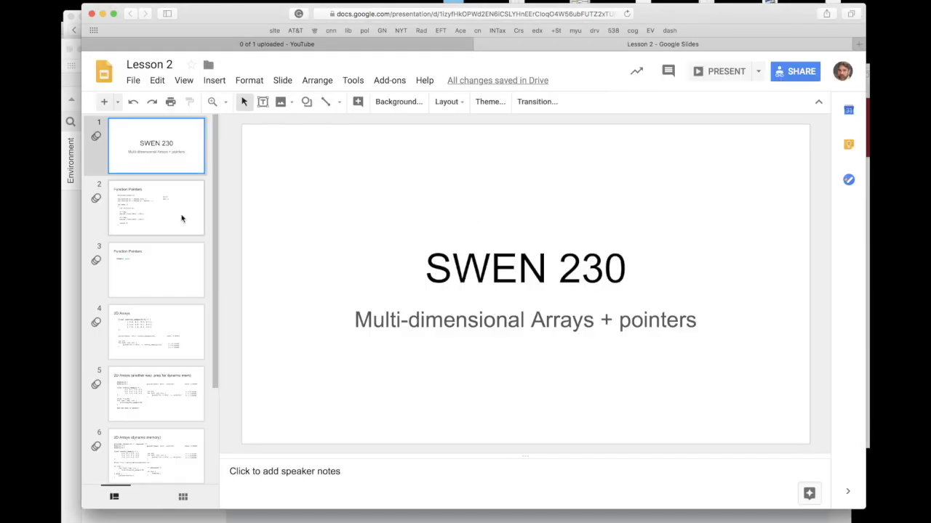
- Present the deck from slide 2 and reveal the function-pointer example code assigning bar and foo
{"action": "left_click", "coordinate": [725, 71]}
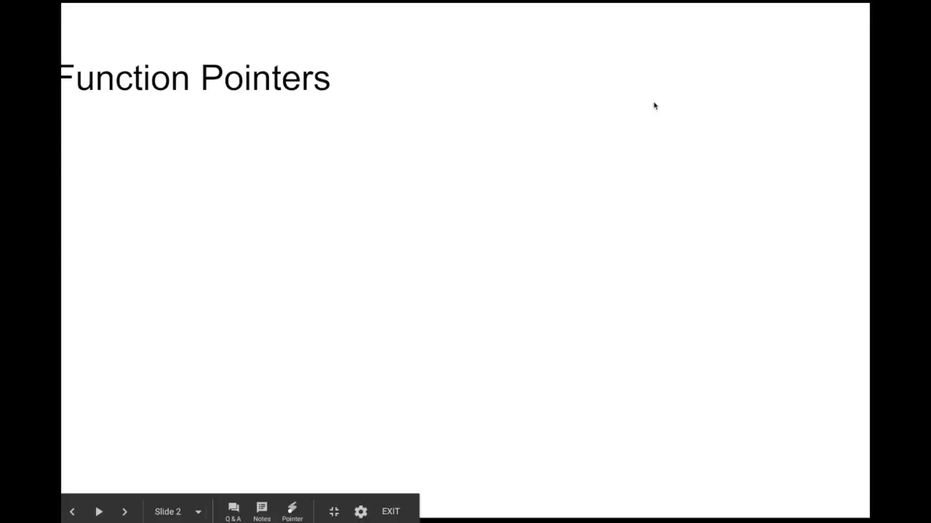
{"action": "left_click", "coordinate": [99, 512]}
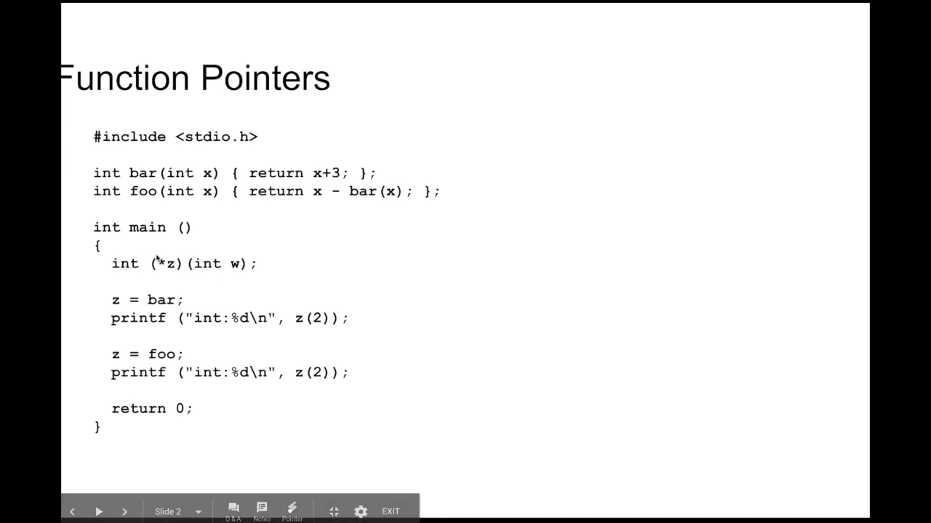
{"action": "left_click", "coordinate": [125, 512]}
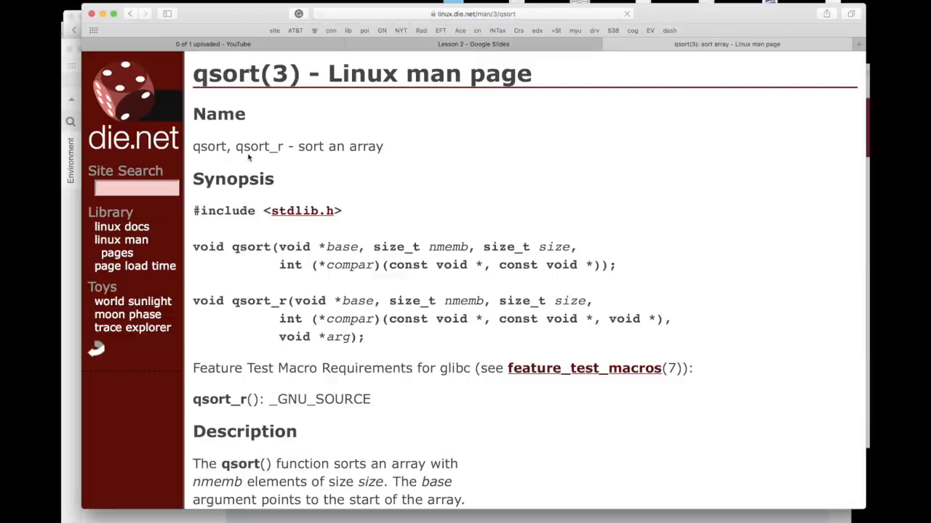
- Scroll the qsort(3) man page down to the Synopsis with the compar parameter
{"action": "scroll", "scroll_direction": "down", "scroll_amount": 3}
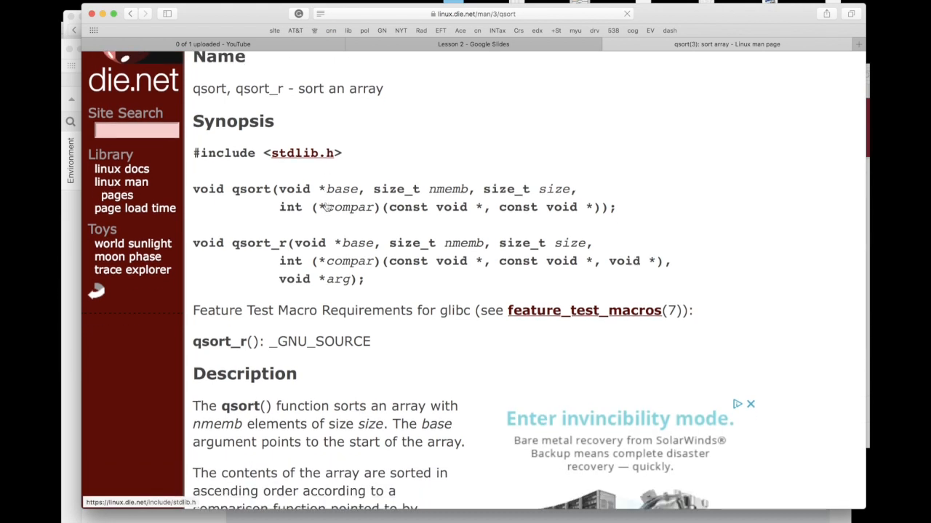
{"action": "scroll", "scroll_direction": "down", "scroll_amount": 3}
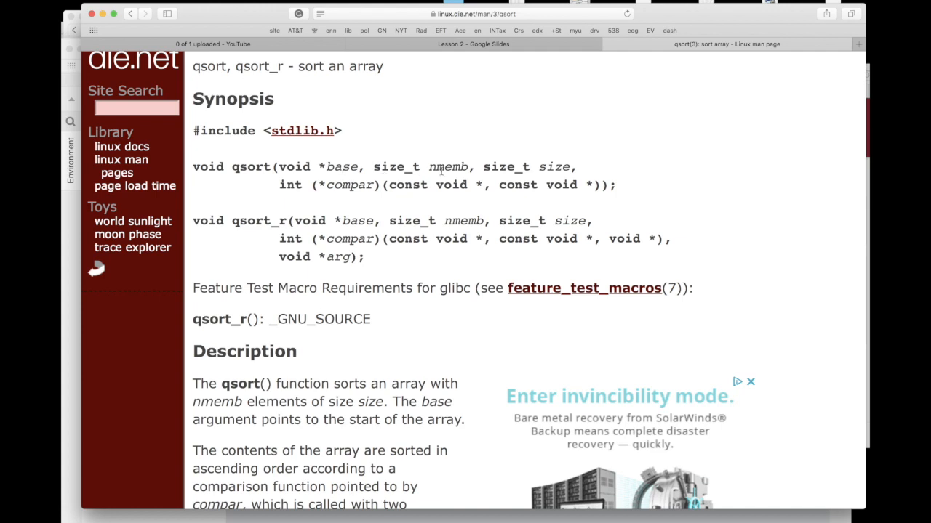
{"action": "mouse_move", "coordinate": [442, 169]}
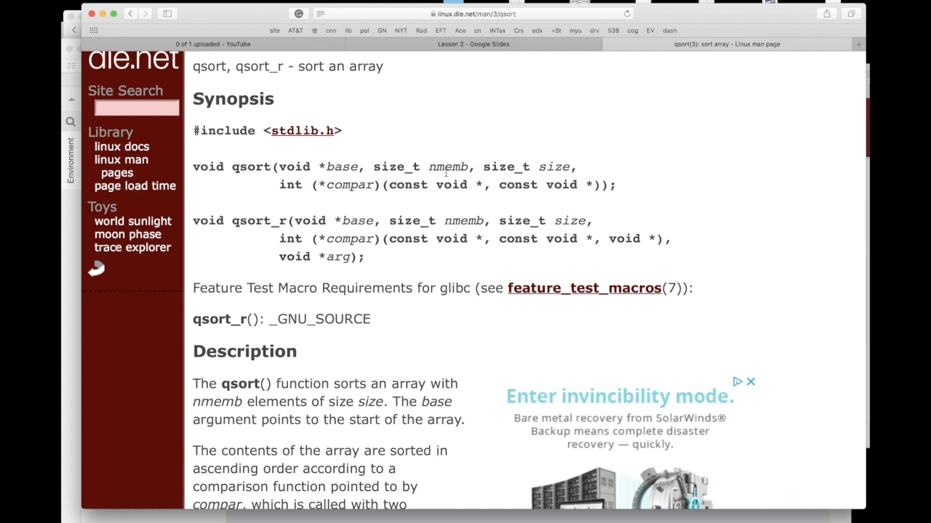
{"action": "mouse_move", "coordinate": [503, 172]}
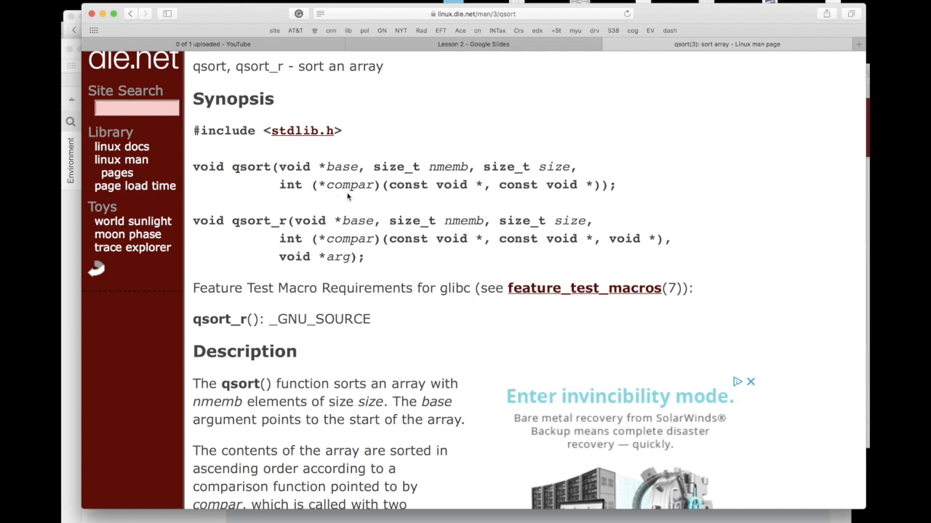
{"action": "mouse_move", "coordinate": [475, 190]}
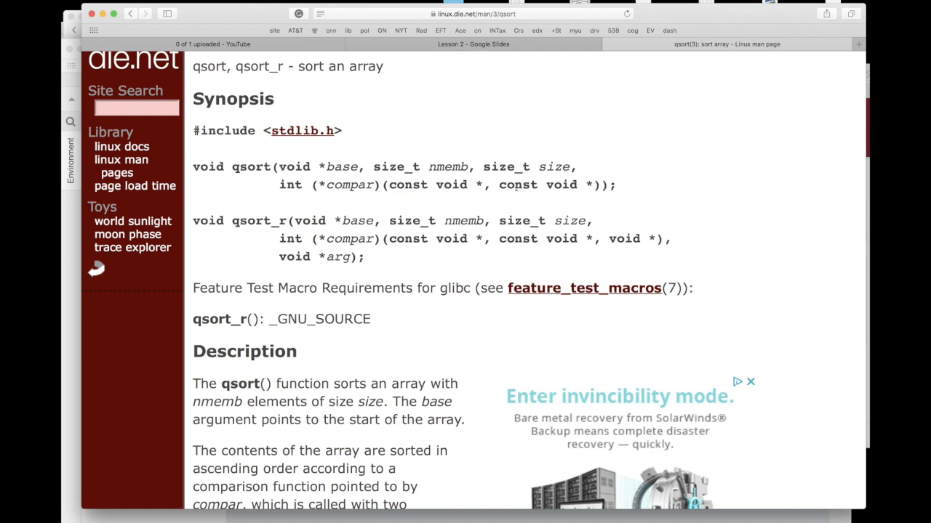
{"action": "mouse_move", "coordinate": [457, 197]}
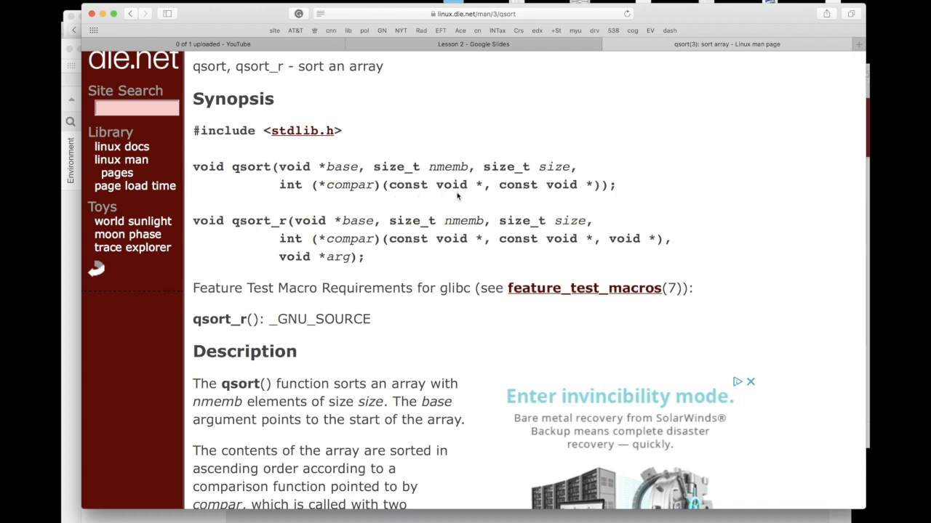
{"action": "mouse_move", "coordinate": [472, 192]}
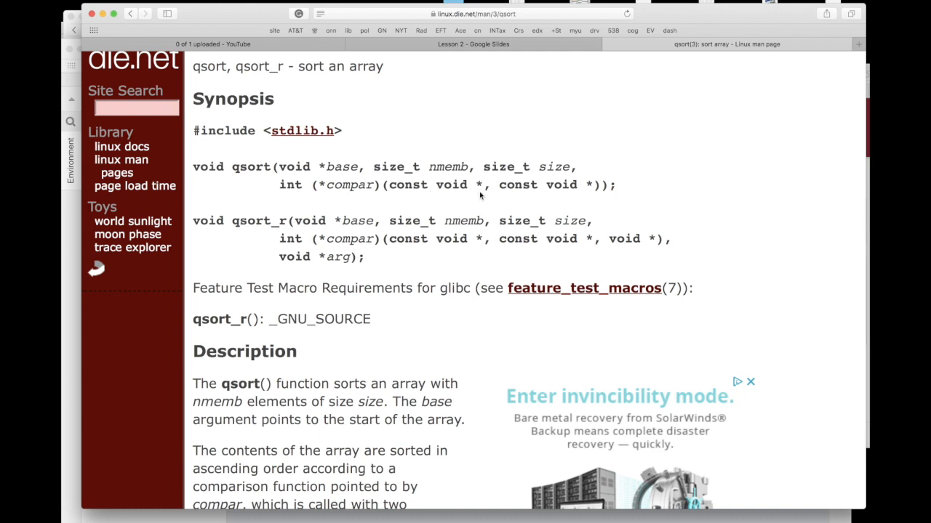
{"action": "mouse_move", "coordinate": [433, 198]}
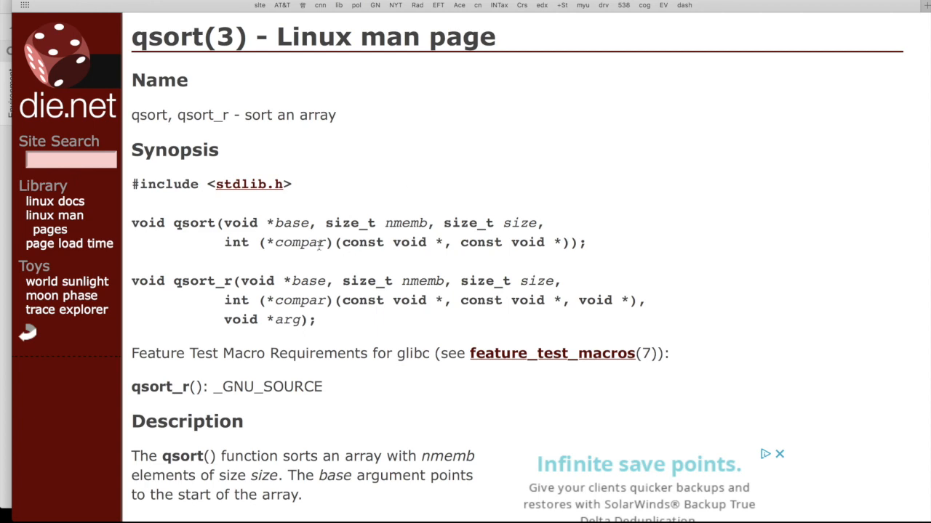
{"action": "mouse_move", "coordinate": [247, 183]}
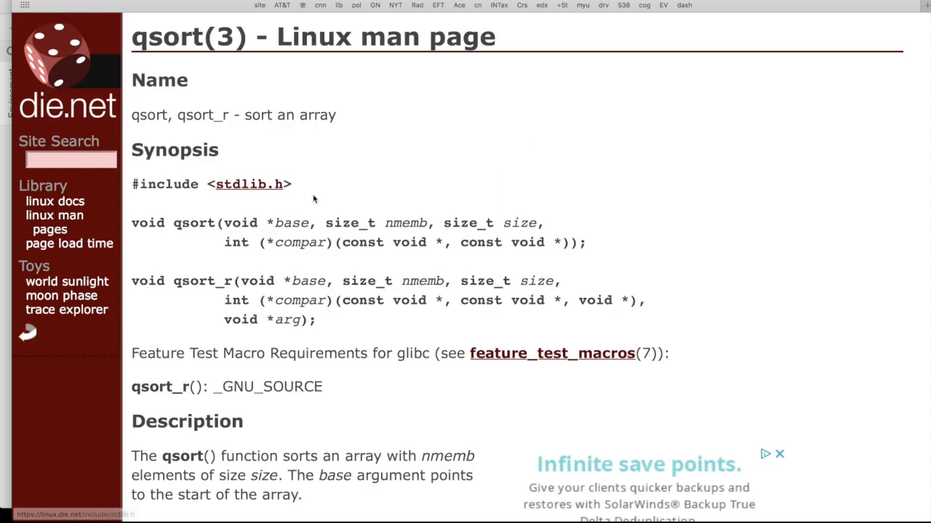
{"action": "mouse_move", "coordinate": [336, 200]}
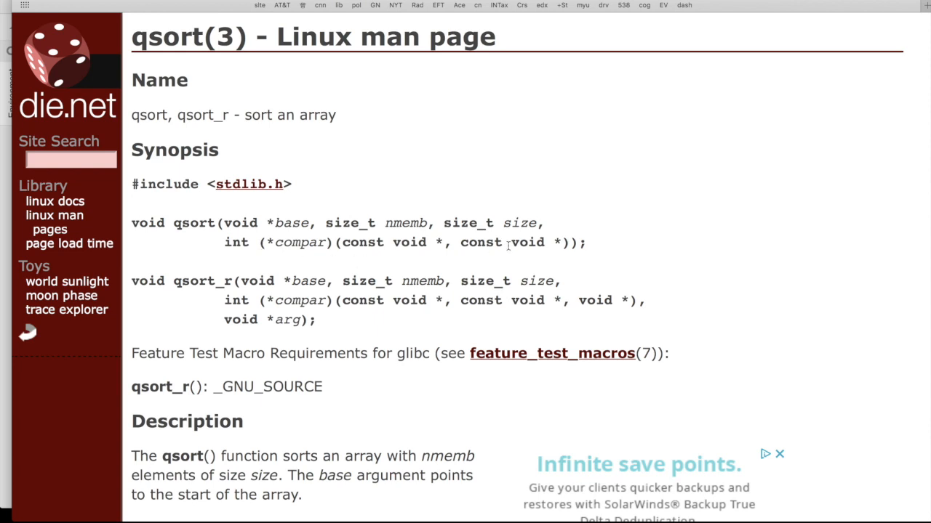
{"action": "mouse_move", "coordinate": [428, 259]}
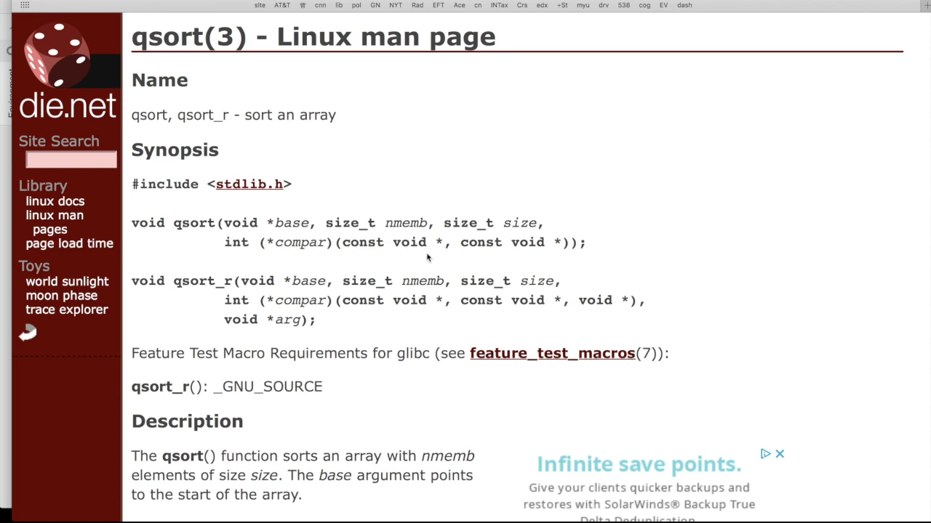
{"action": "mouse_move", "coordinate": [435, 250]}
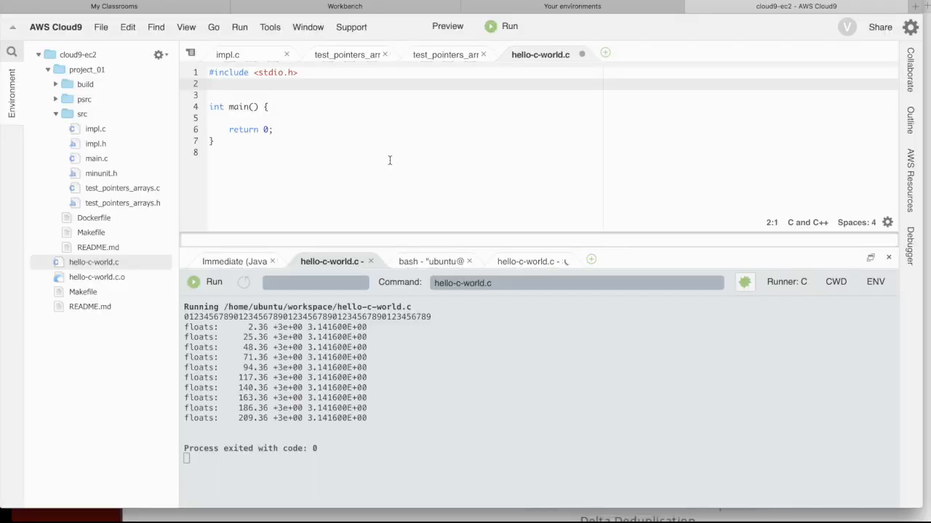
- Add #include lines for stdlib.h and string.h at the top of hello-c-world.c
{"action": "type", "text": "#include"}
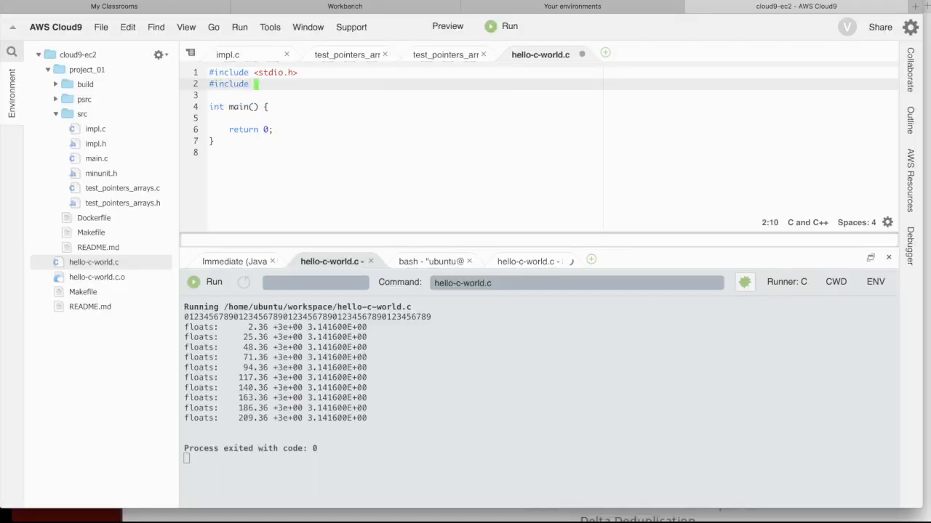
{"action": "type", "text": "stdlib.h>"}
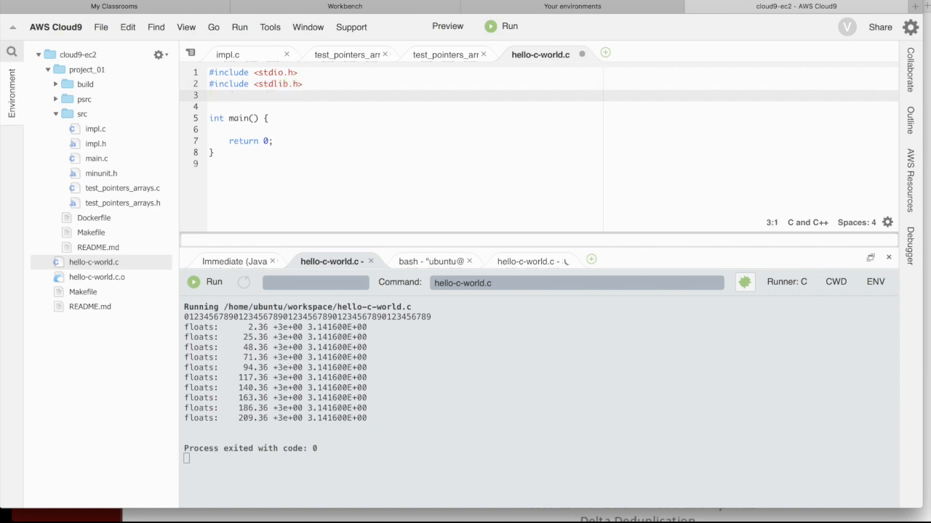
{"action": "type", "text": "#include <"}
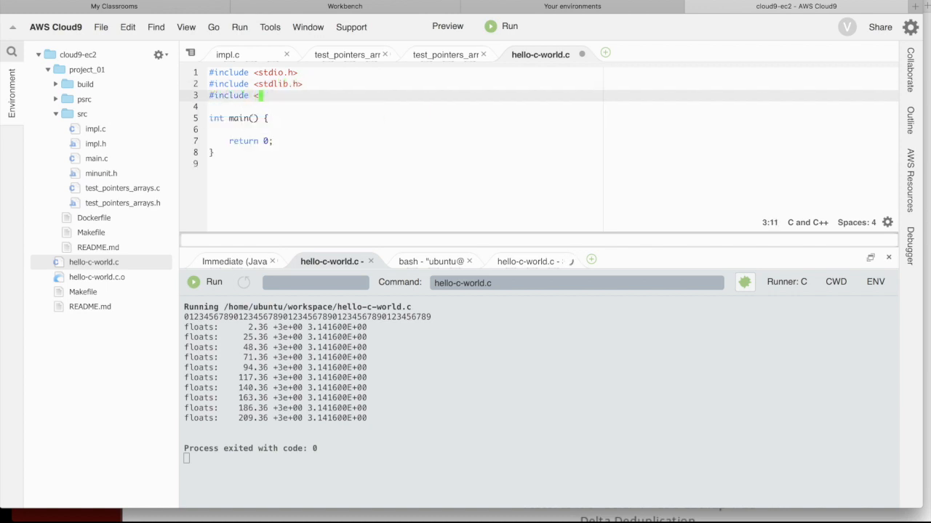
{"action": "type", "text": "string.h>"}
{"action": "type", "text": "int"}
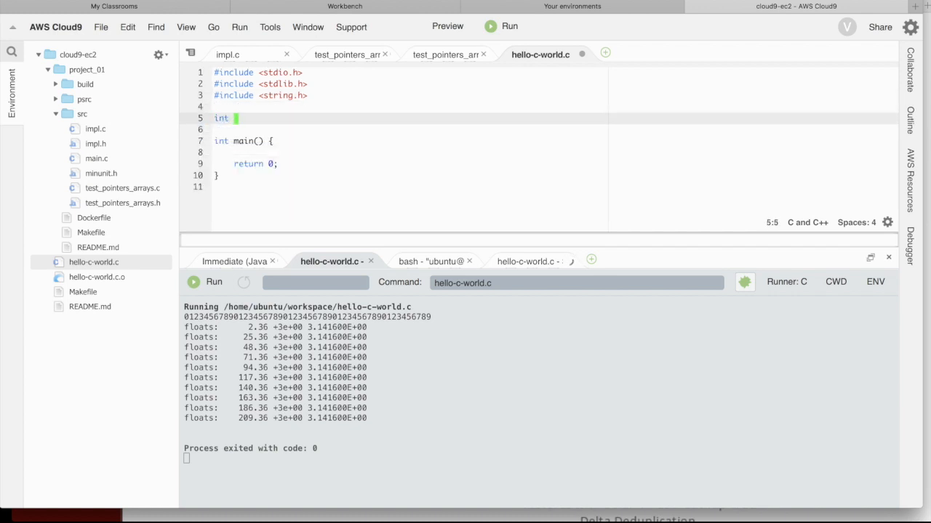
- Write the empty myCompare(const void *a, const void *b) function above main
{"action": "type", "text": "myCompar"}
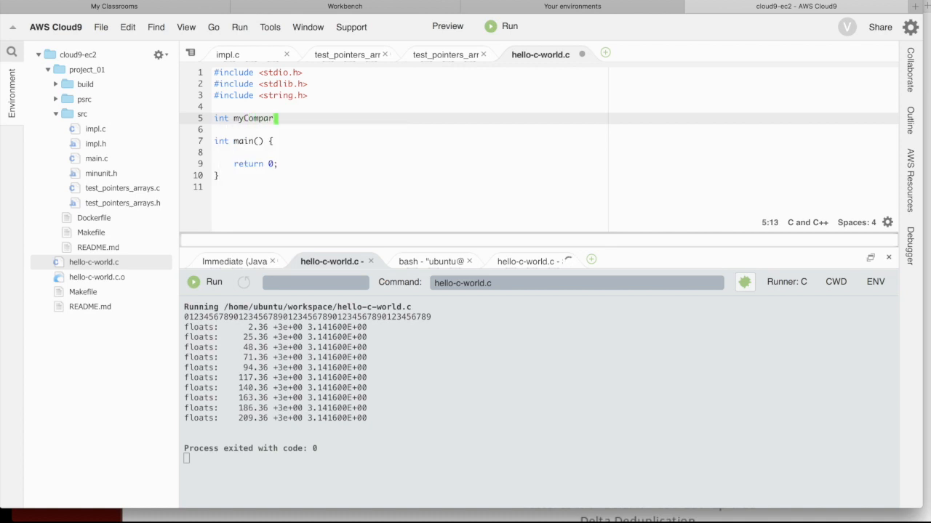
{"action": "type", "text": "e(chan)"}
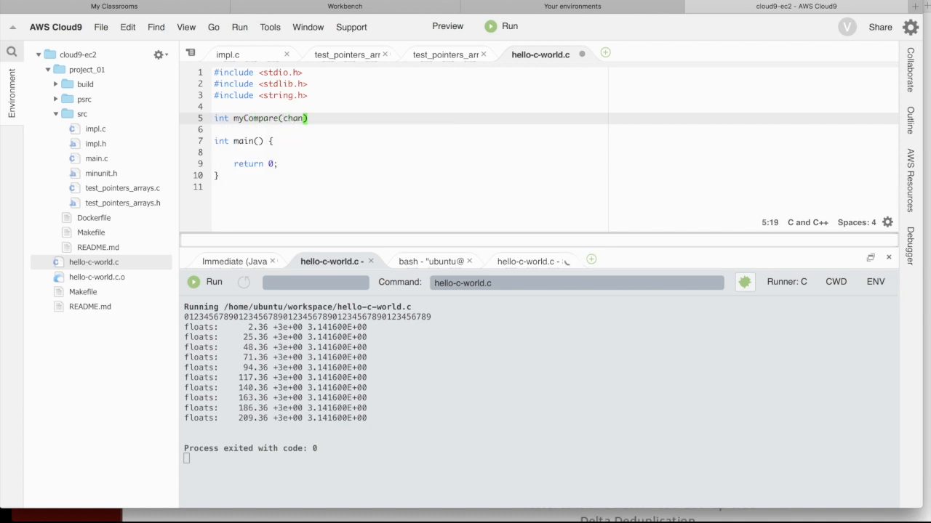
{"action": "type", "text": "const void"}
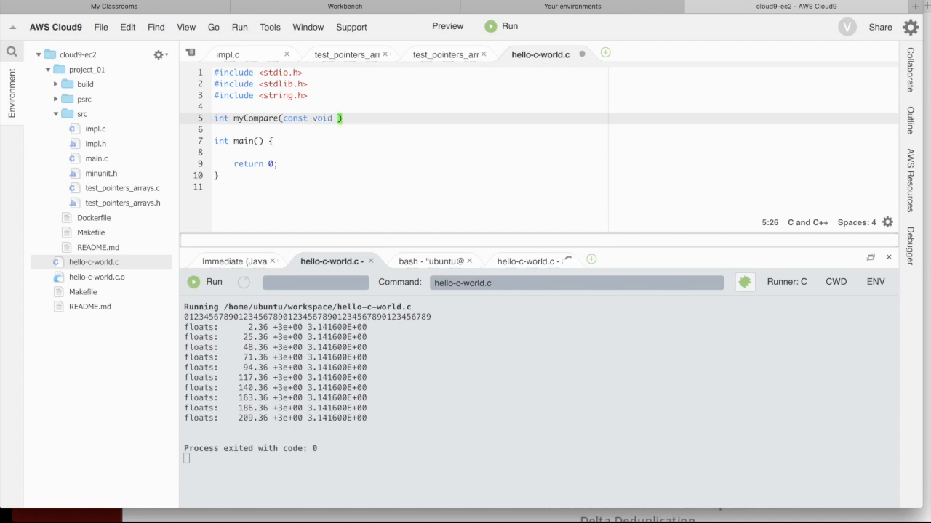
{"action": "type", "text": "*a, const void"}
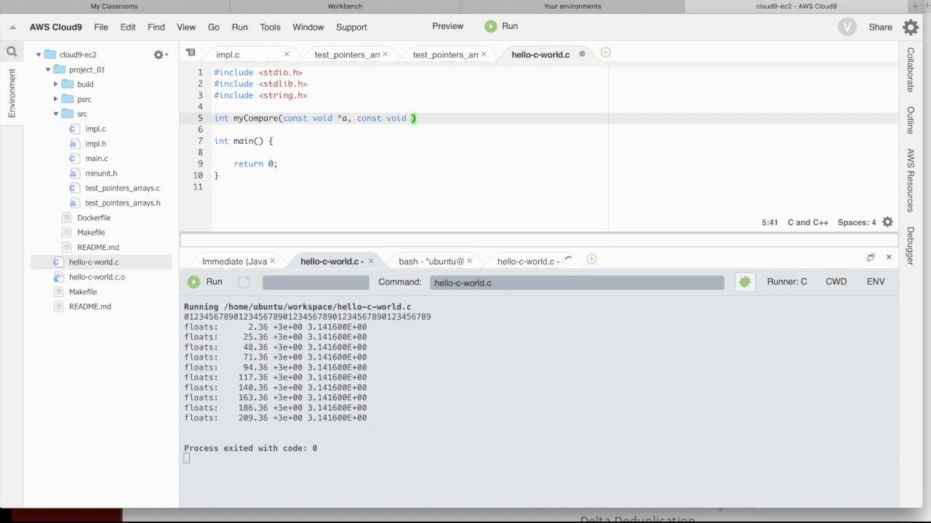
{"action": "type", "text": "b"}
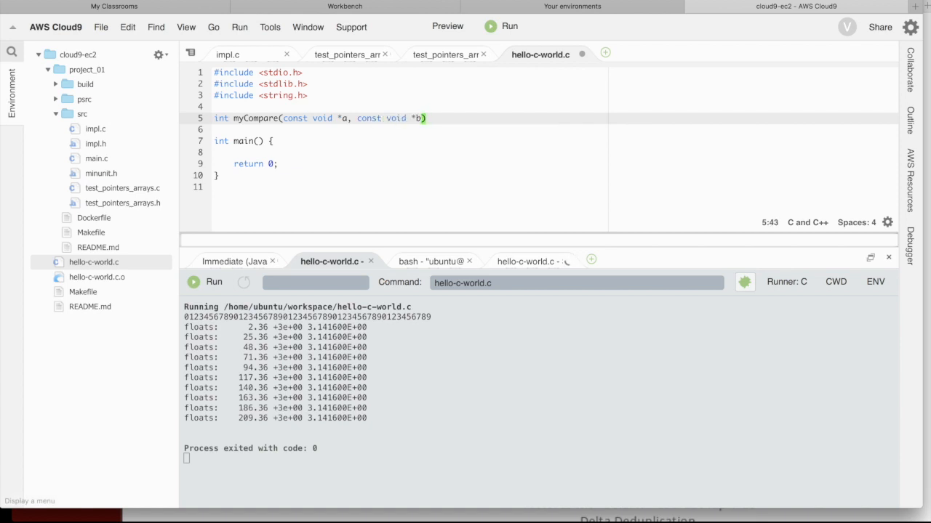
{"action": "type", "text": "{"}
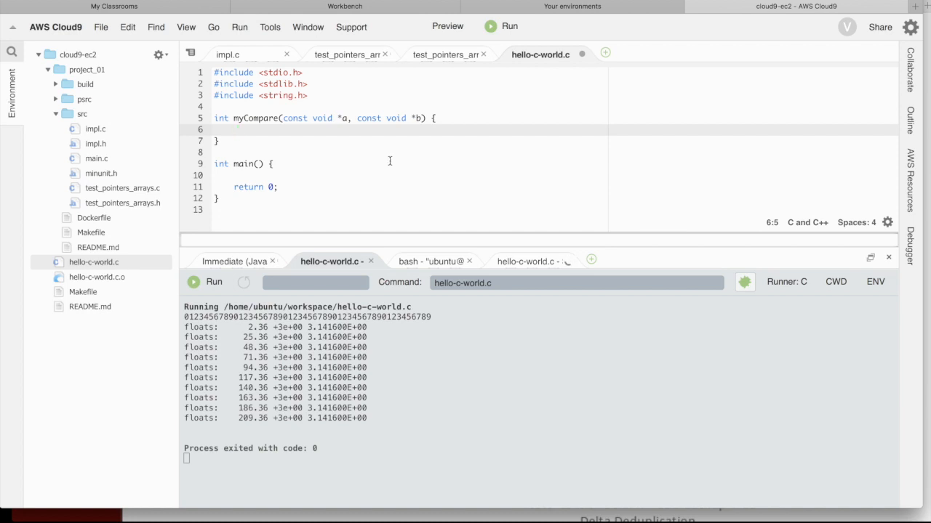
- Declare char **aptr = (char **)a; and char **bptr = (char **)b; inside myCompare
{"action": "type", "text": "char **"}
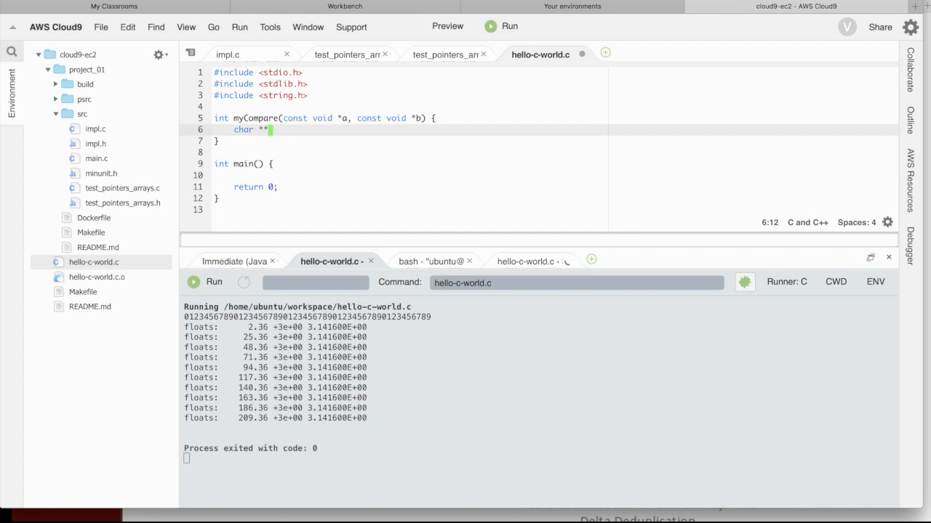
{"action": "type", "text": "aptr ="}
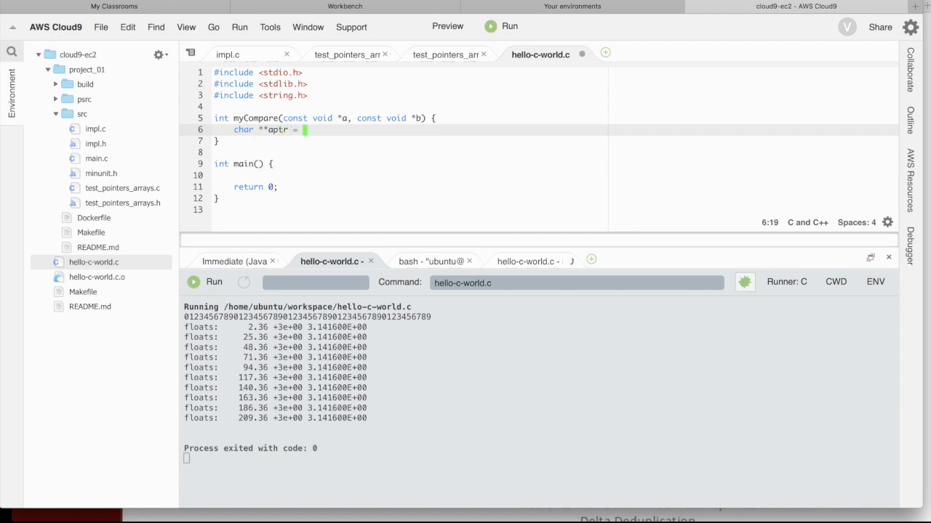
{"action": "type", "text": "(char **)a;"}
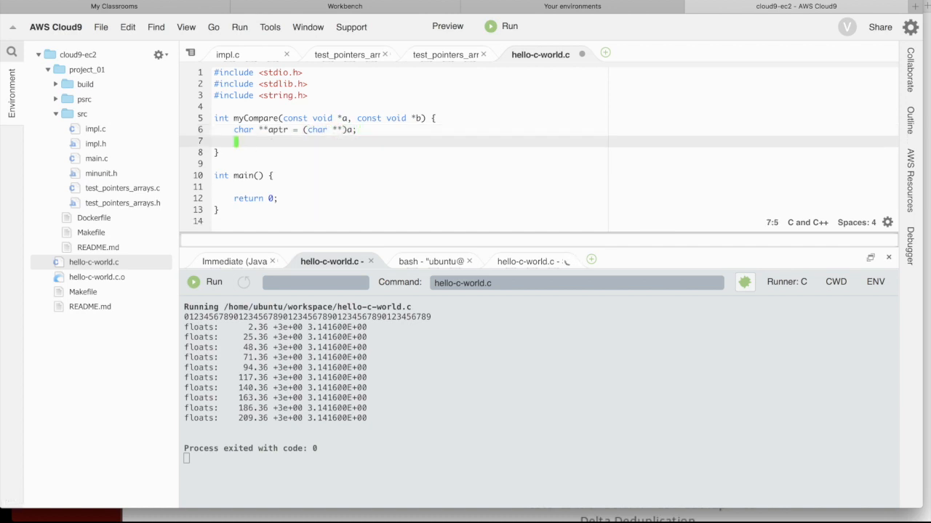
{"action": "type", "text": "char"}
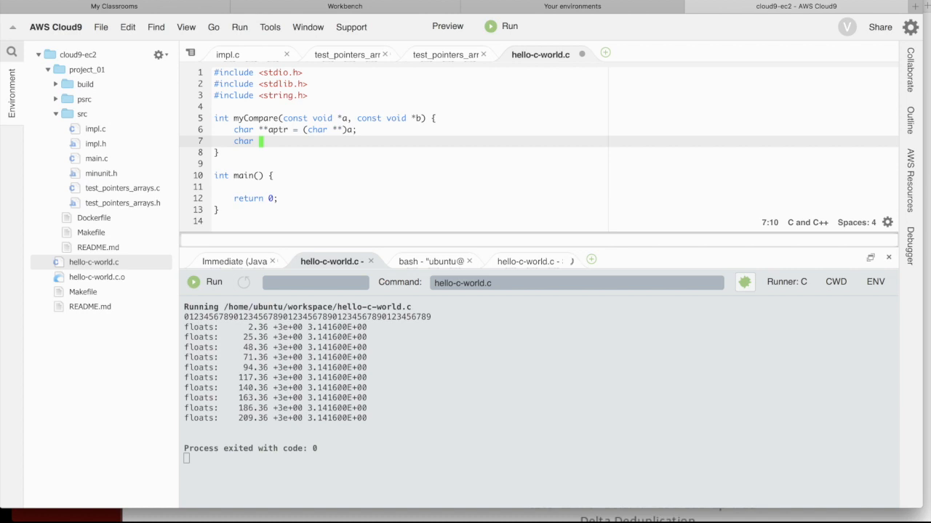
{"action": "type", "text": "**bptr"}
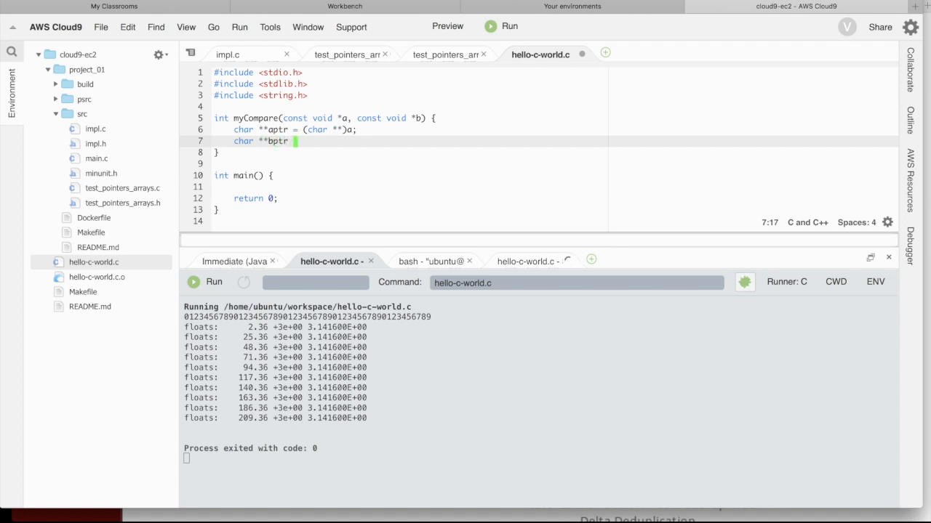
{"action": "type", "text": "= (char **)"}
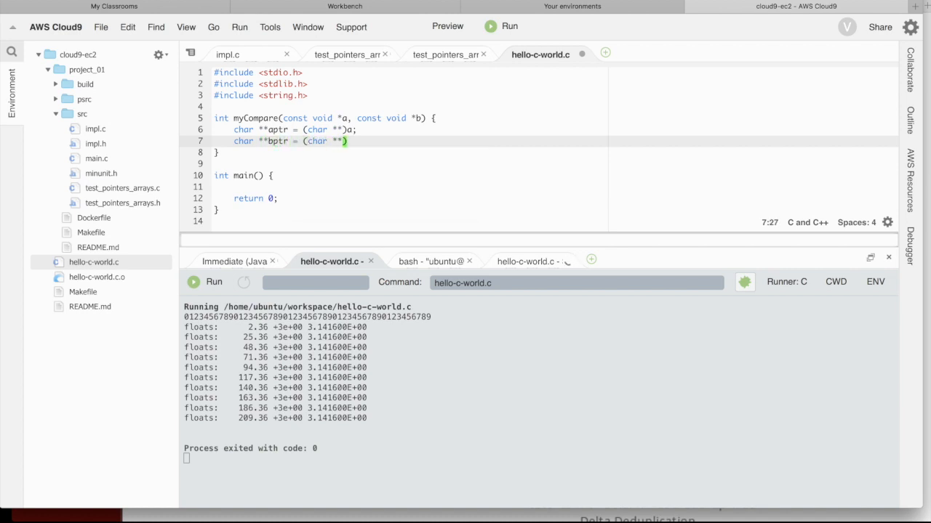
{"action": "type", "text": "b;"}
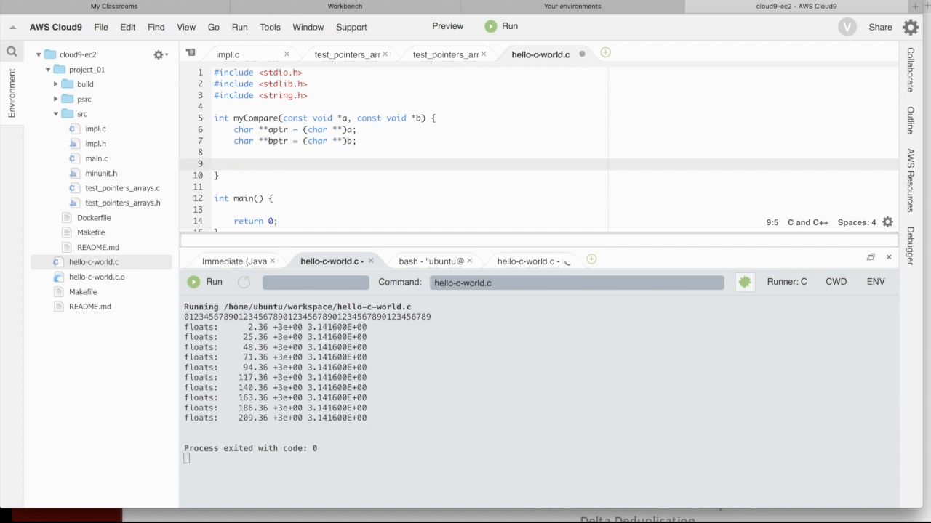
- Make myCompare return strcmp(aptr, bptr), accepting the return suggestion
{"action": "type", "text": "r"}
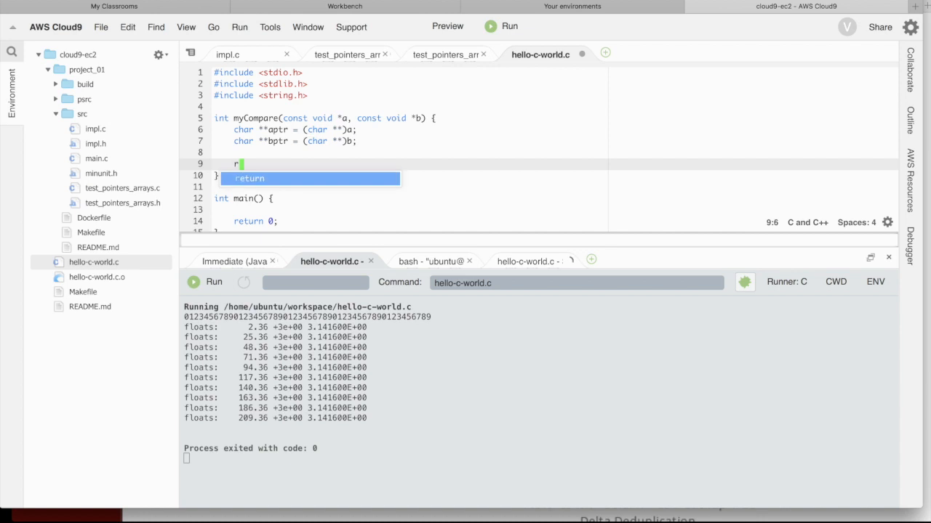
{"action": "key", "text": "Tab"}
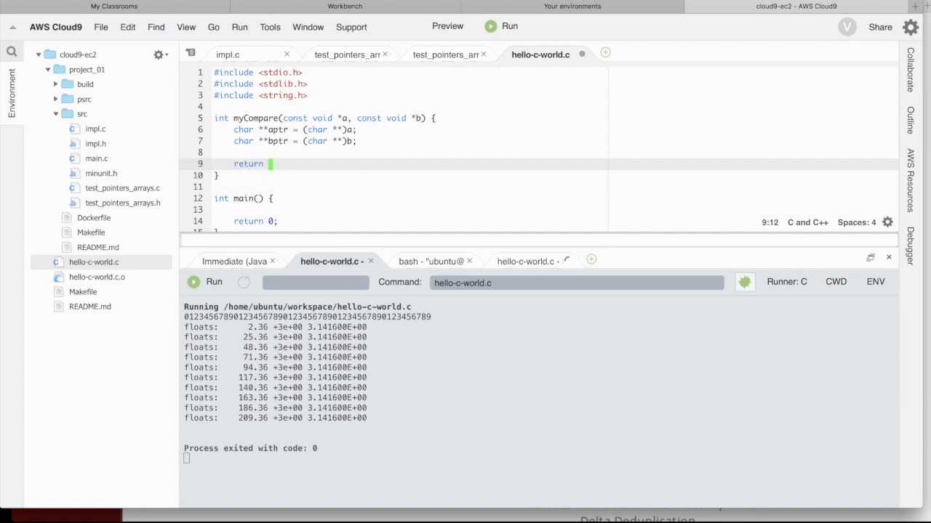
{"action": "type", "text": "strcmp(a"}
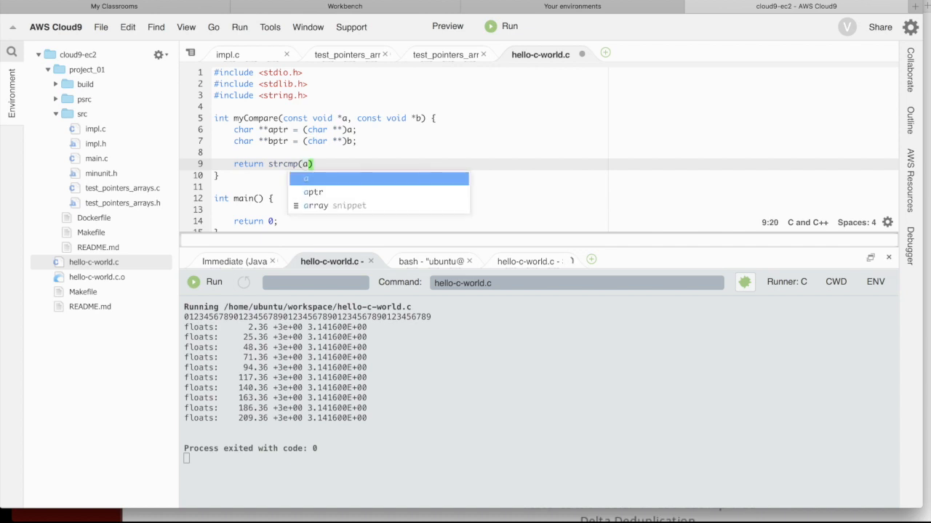
{"action": "type", "text": "ptr, bptr"}
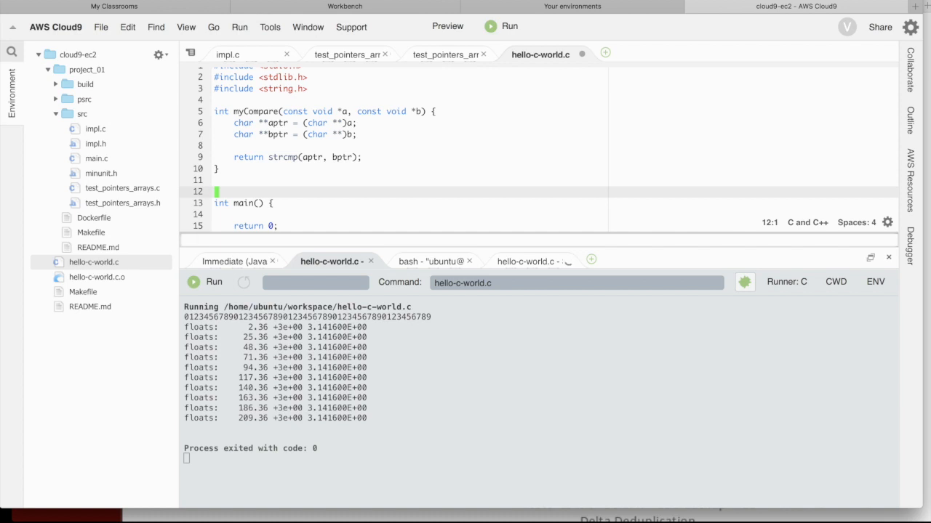
- Declare char *myArray[] = {"Hello","There", "SWEN 230"}; above main
{"action": "type", "text": "char *"}
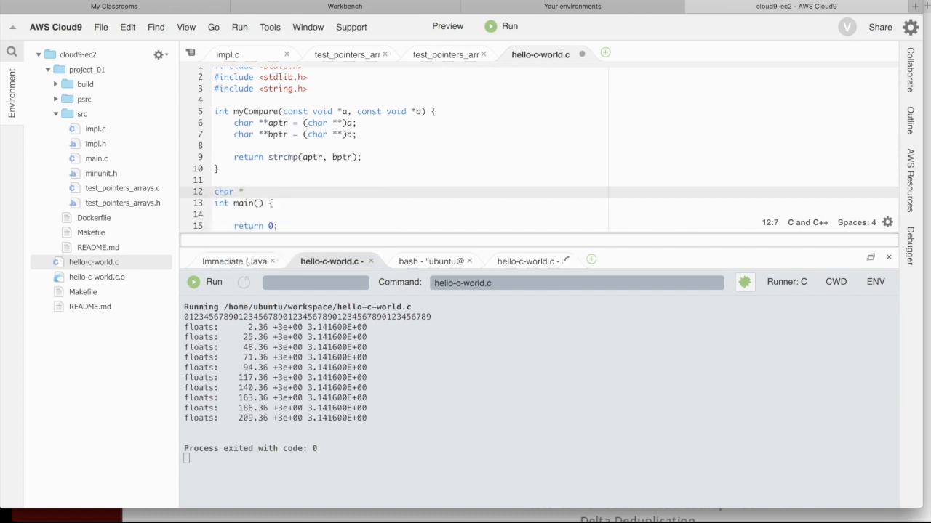
{"action": "type", "text": "myArray["}
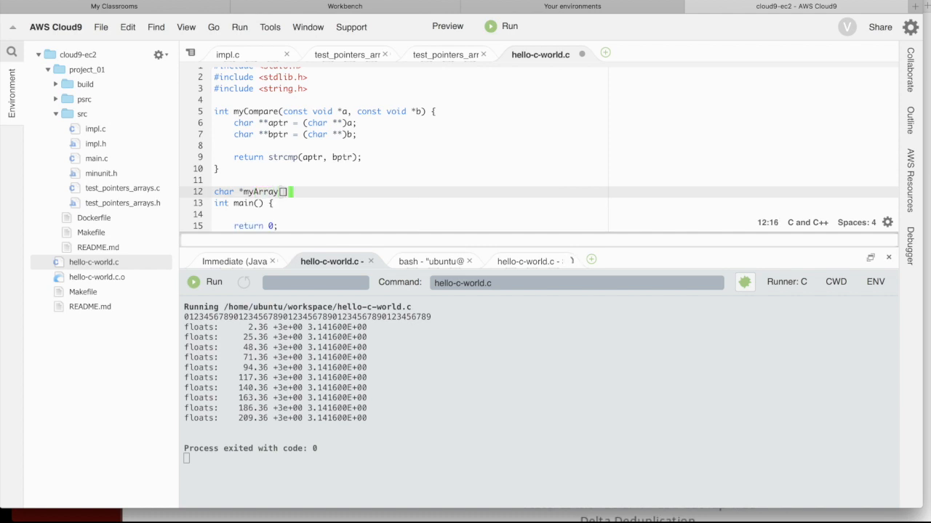
{"action": "type", "text": "= {\"Hello"}
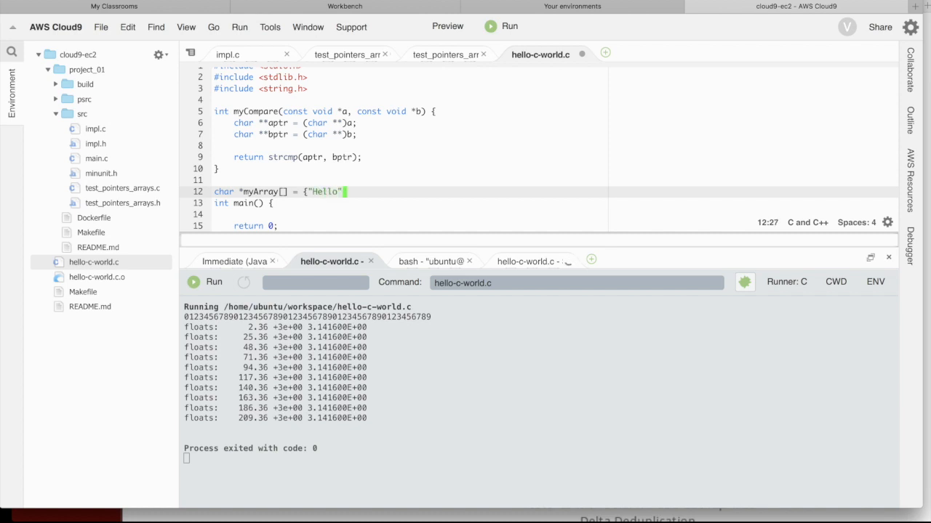
{"action": "type", "text": ",\"There\""}
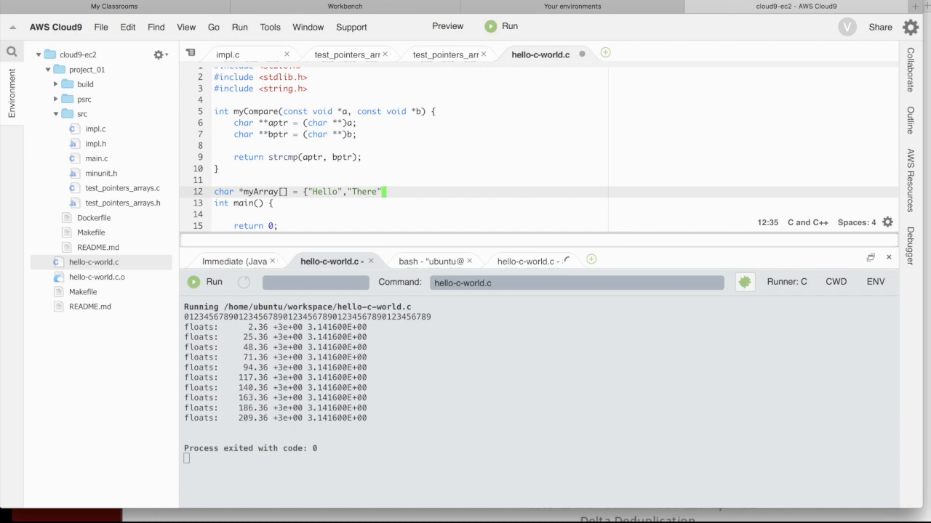
{"action": "type", "text": "\"SWEN 23\""}
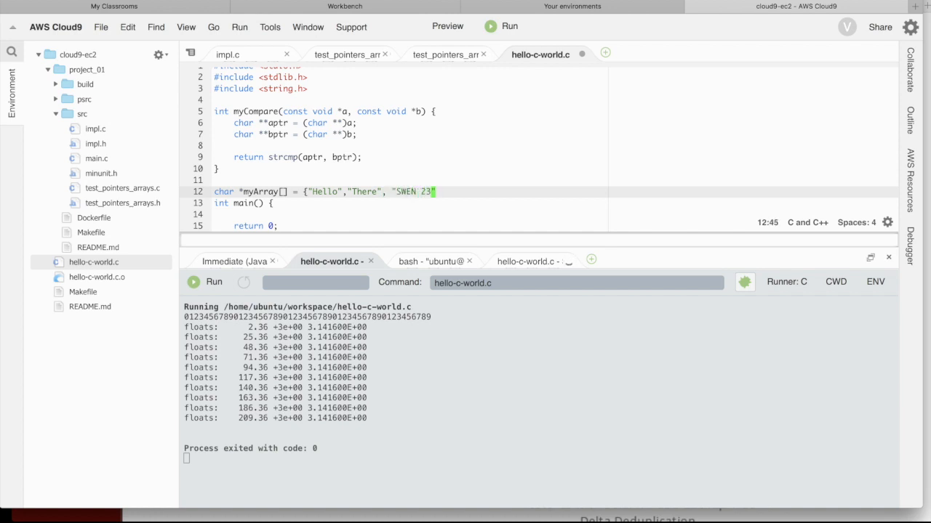
{"action": "type", "text": "0\"};"}
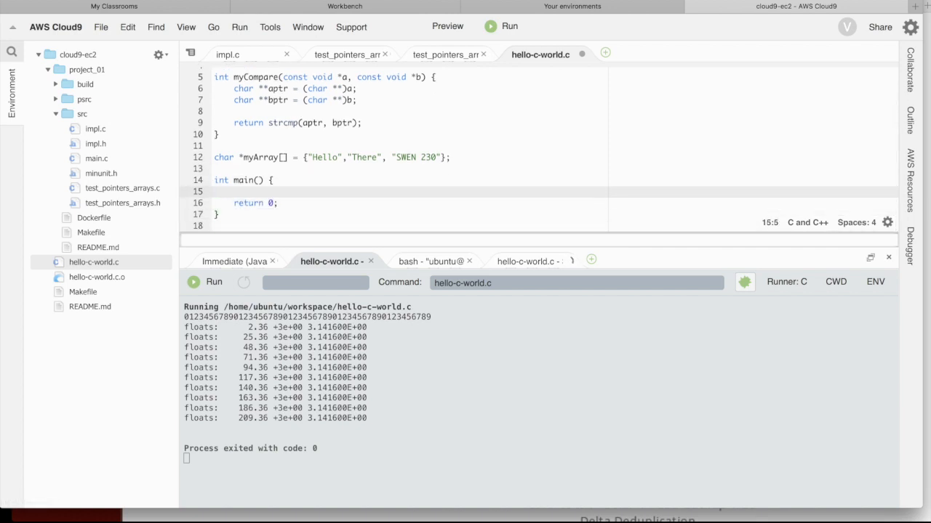
- Write qsort(myArray, 3, sizeof(char *), myCompare); in main using autocomplete
{"action": "type", "text": "qsort"}
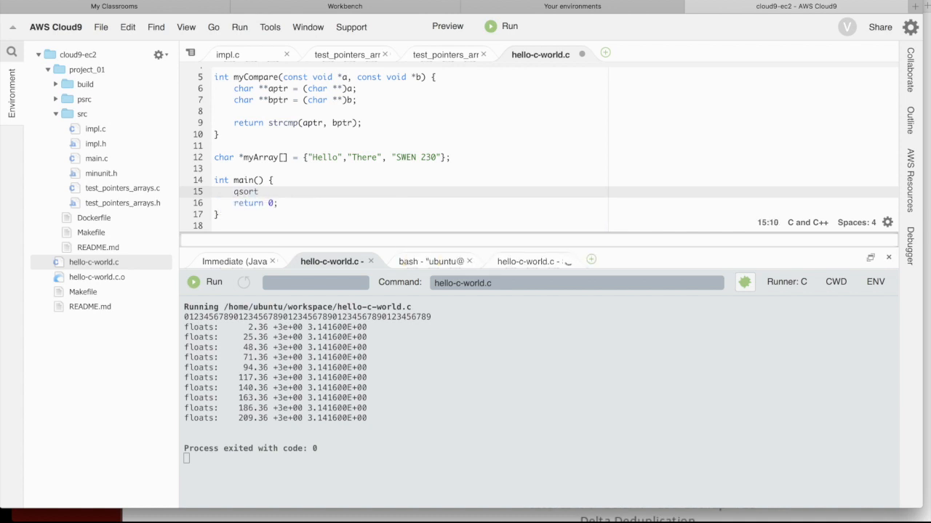
{"action": "type", "text": "()"}
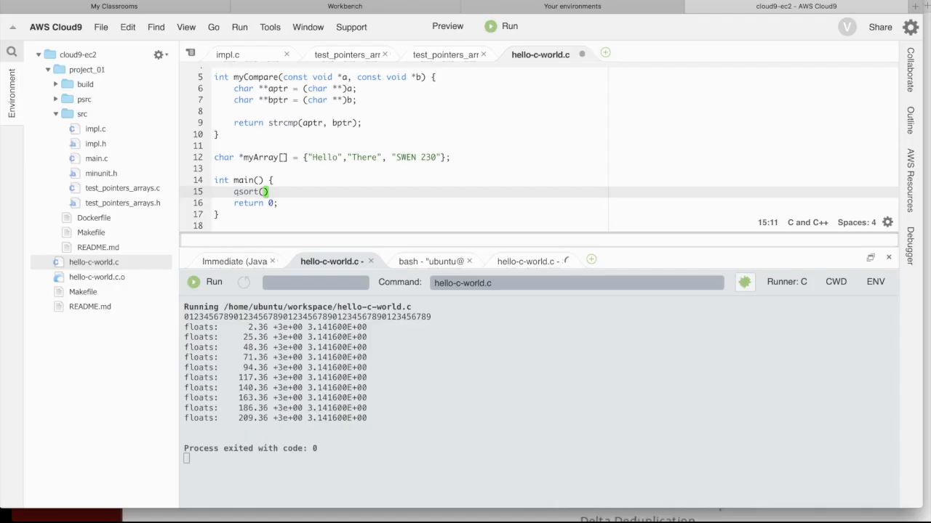
{"action": "type", "text": "myArray, 3,"}
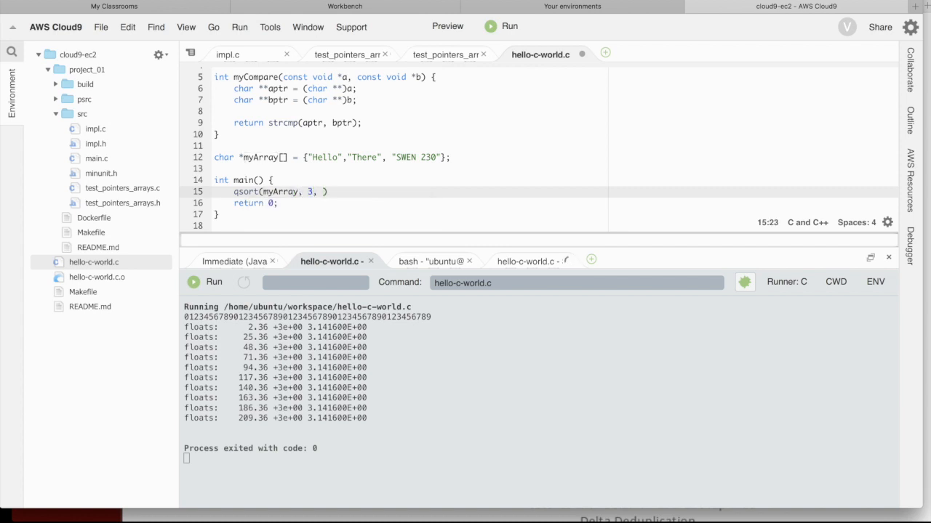
{"action": "type", "text": "sizeof(char *"}
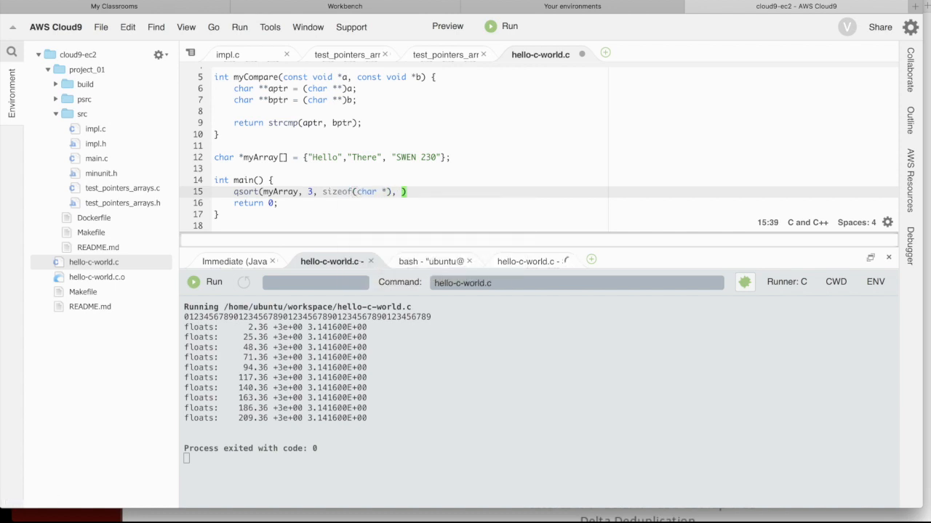
{"action": "type", "text": "myCompare"}
{"action": "type", "text": "for"}
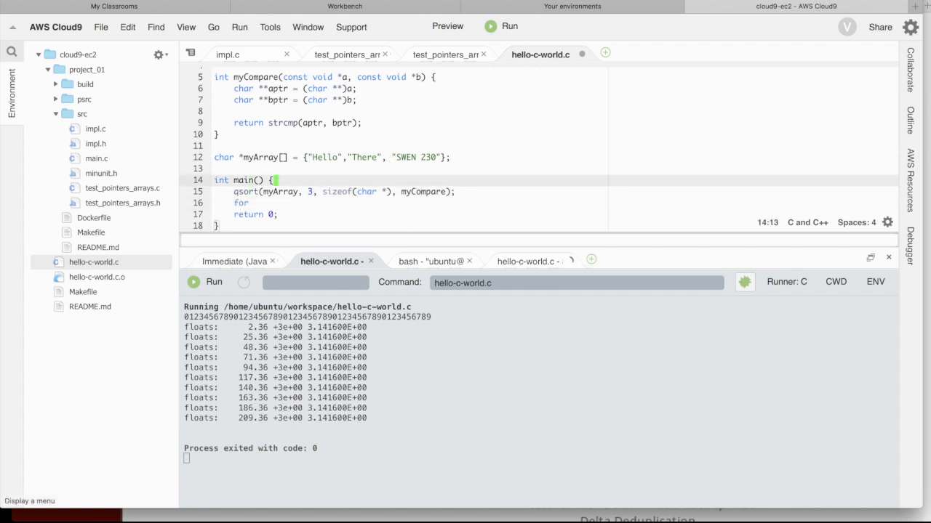
- Declare int i=0; and start the loop header for(i=0; i<3; i++)
{"action": "type", "text": "int i="}
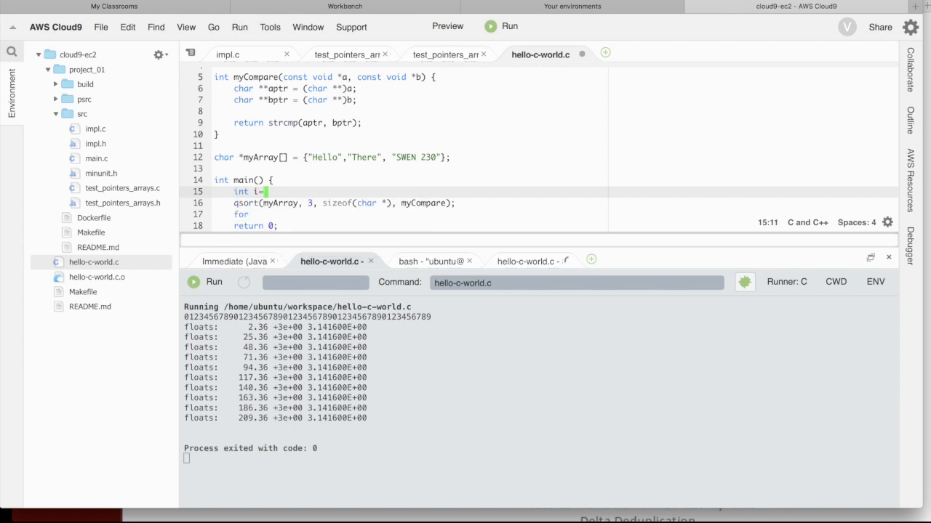
{"action": "type", "text": "0;"}
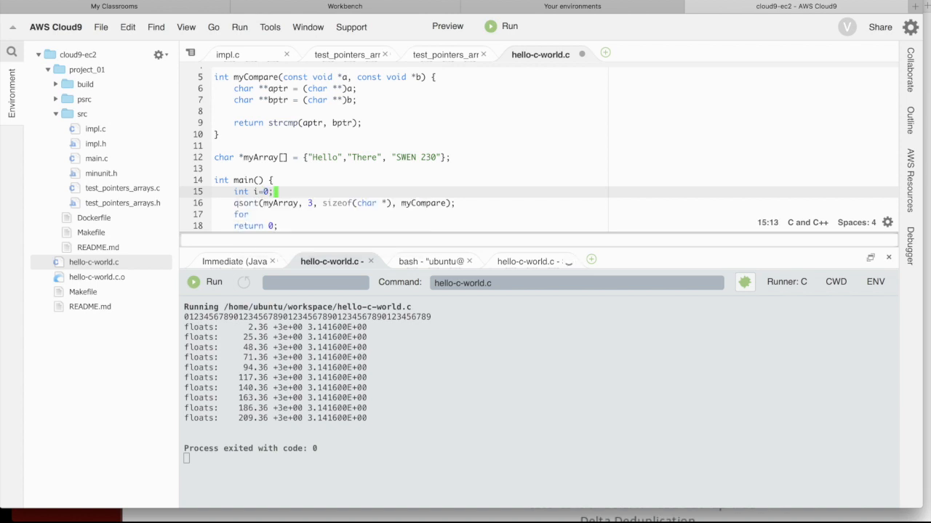
{"action": "type", "text": "(i=0;"}
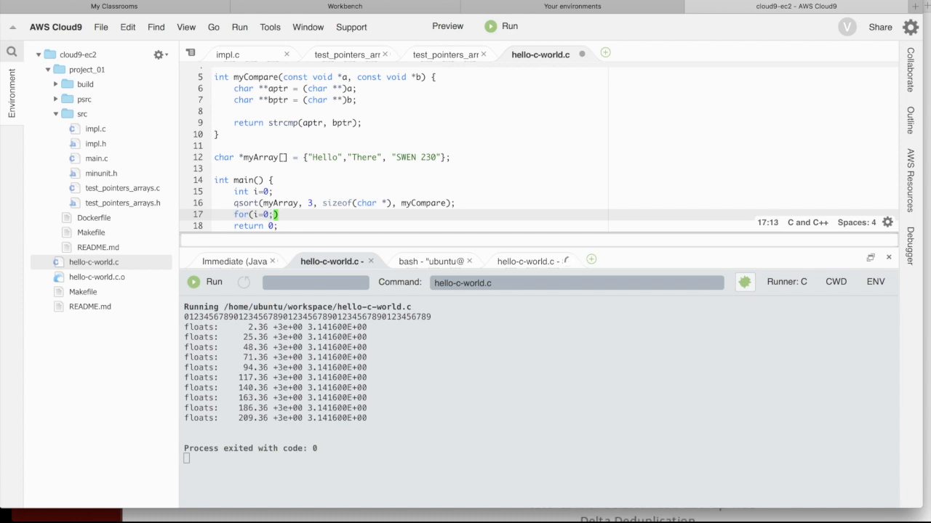
{"action": "type", "text": "i<3"}
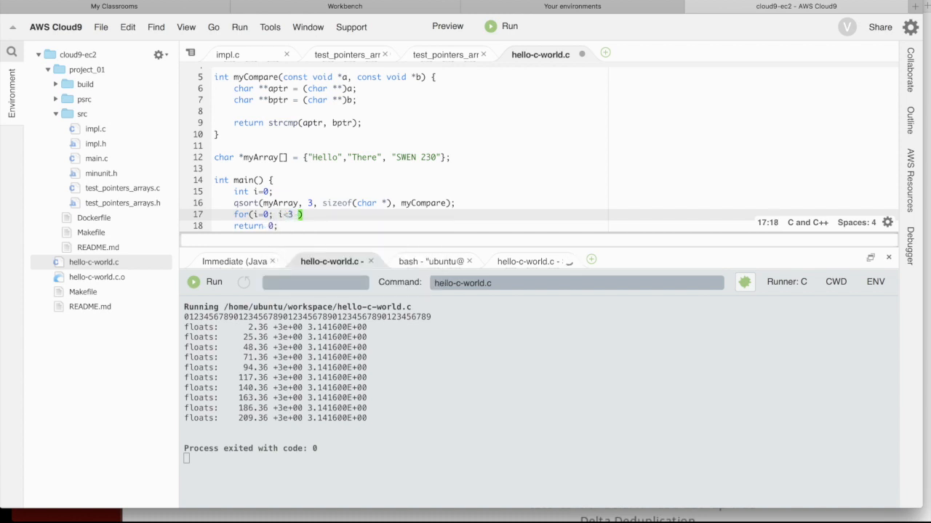
{"action": "type", "text": "i++"}
{"action": "type", "text": "printf(\""}
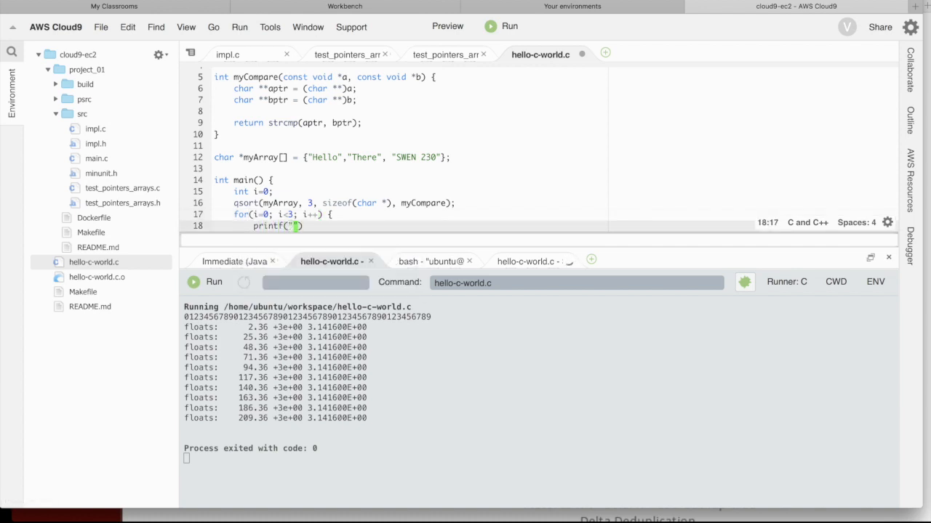
- Write printf("Item %d: %s\n", i, myArray[i]); inside the loop, choosing myArray from autocomplete
{"action": "type", "text": "Item"}
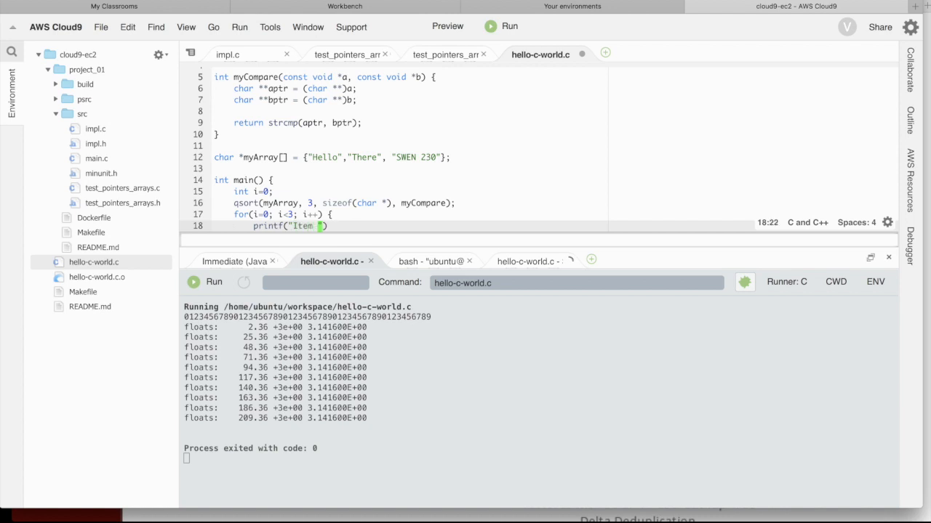
{"action": "type", "text": "%d"}
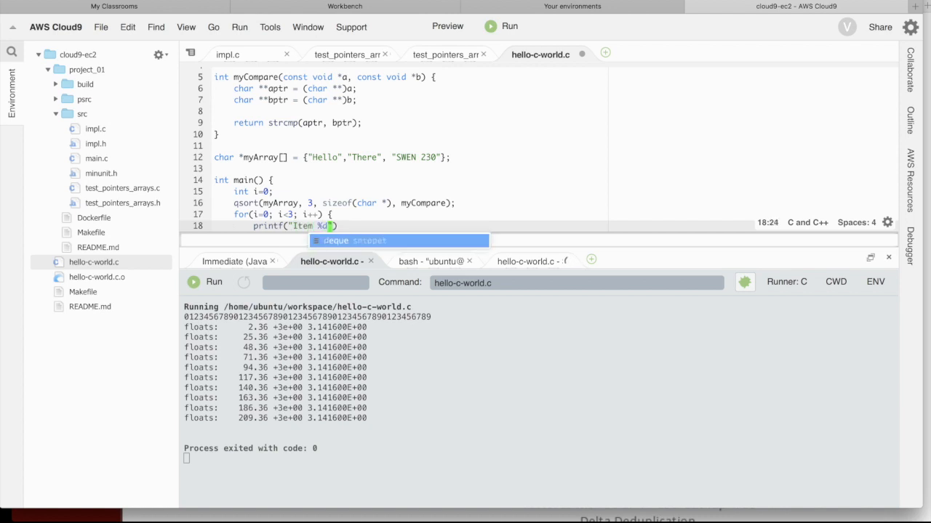
{"action": "type", "text": ": %s\\n"}
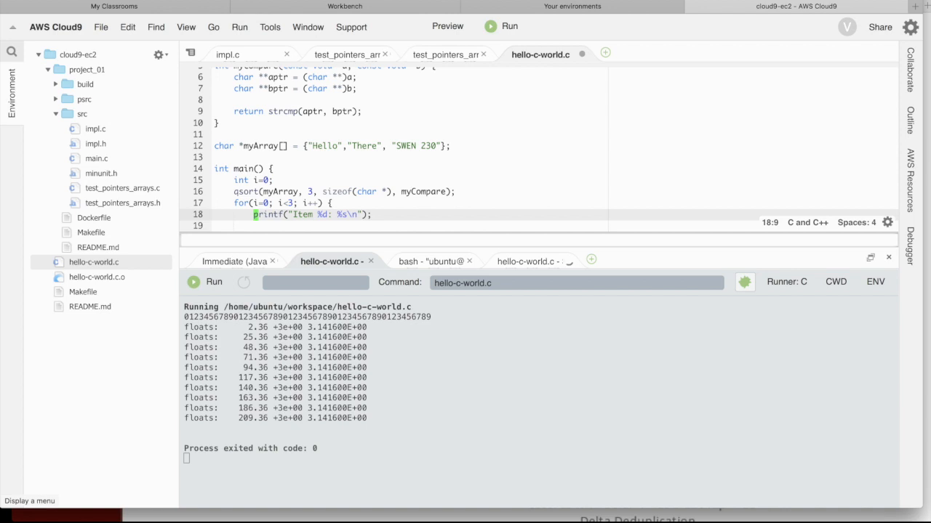
{"action": "type", "text": ", i,"}
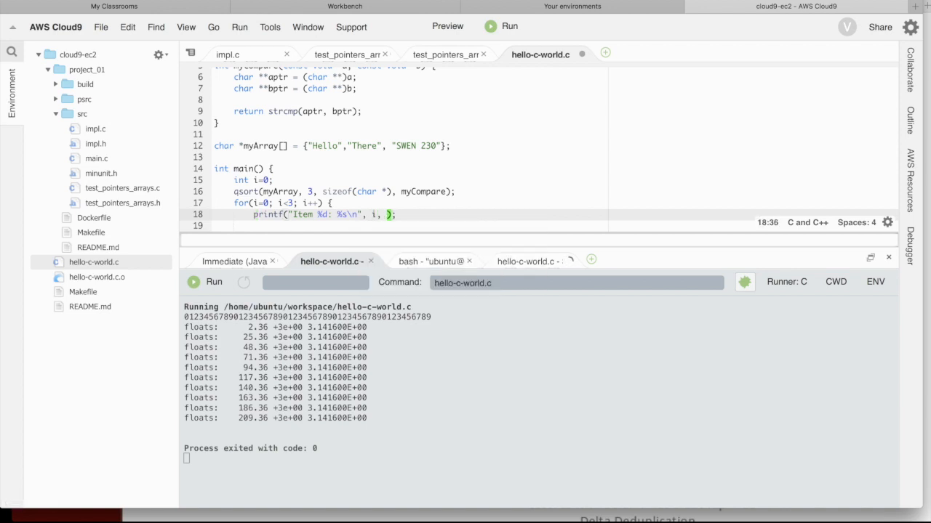
{"action": "type", "text": "my"}
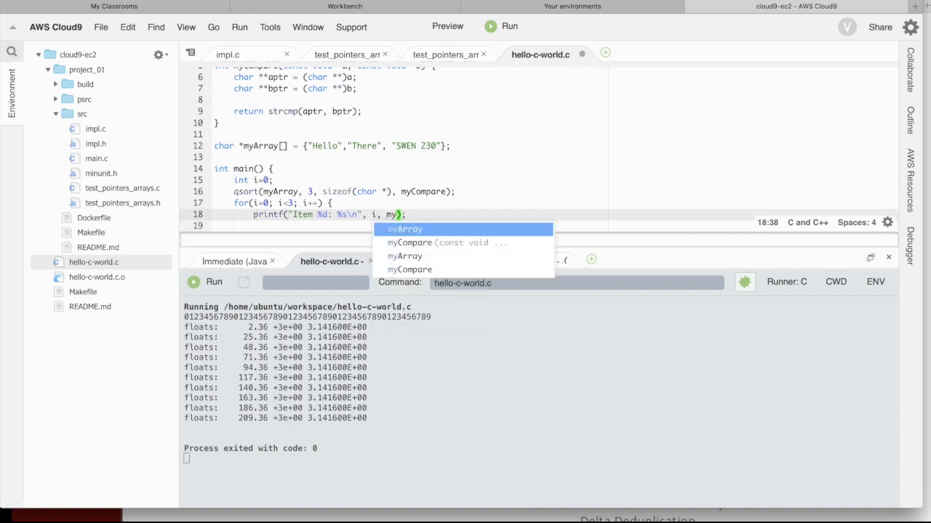
{"action": "left_click", "coordinate": [404, 230]}
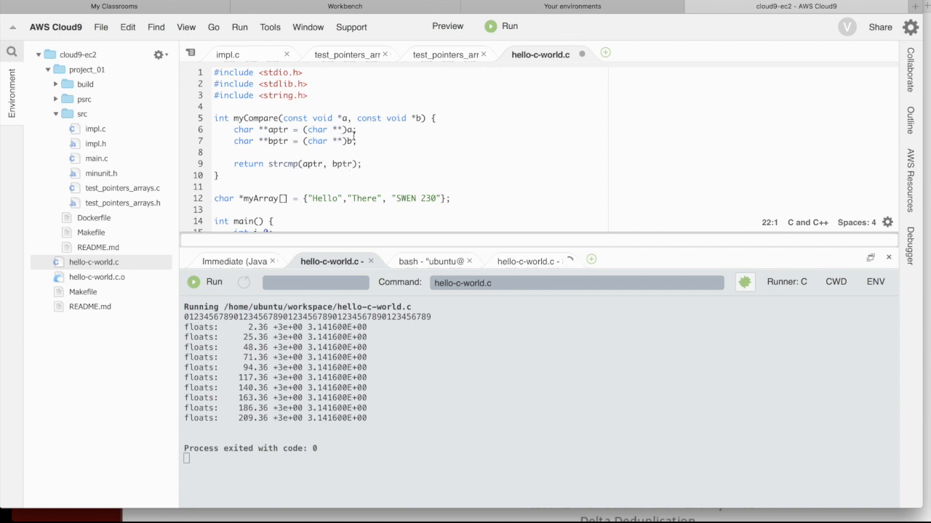
{"action": "scroll", "scroll_direction": "down", "scroll_amount": 3}
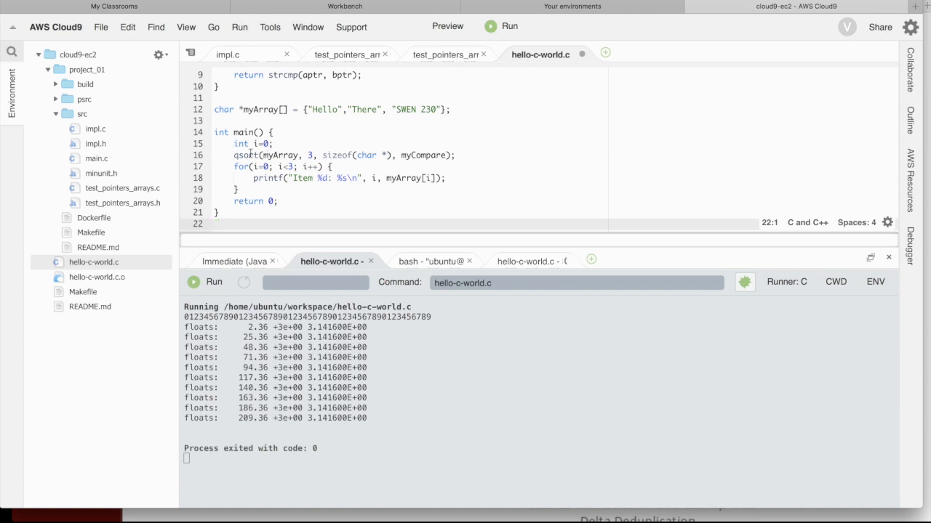
{"action": "scroll", "scroll_direction": "down", "scroll_amount": 3}
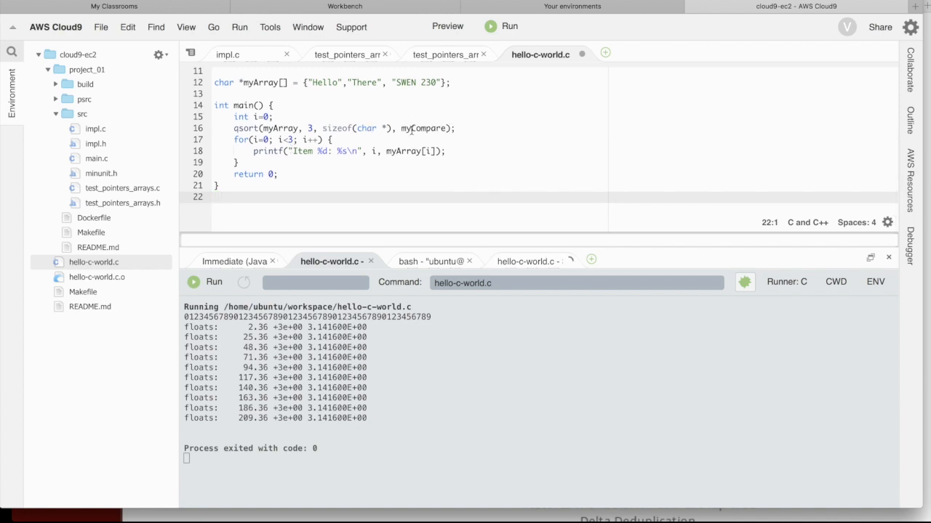
{"action": "scroll", "scroll_direction": "down", "scroll_amount": 3}
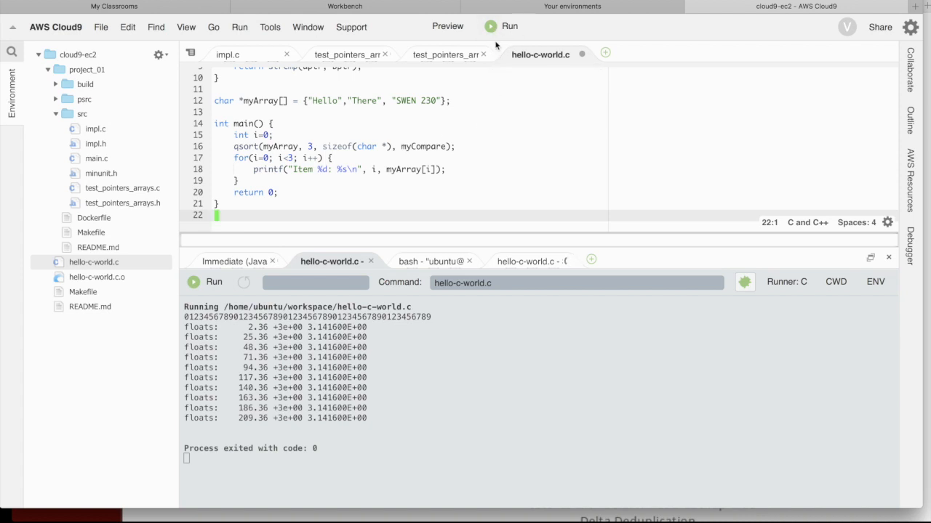
- Run, see the pointer warnings, and change line 9 to strcmp(*aptr, *bptr)
{"action": "left_click", "coordinate": [509, 26]}
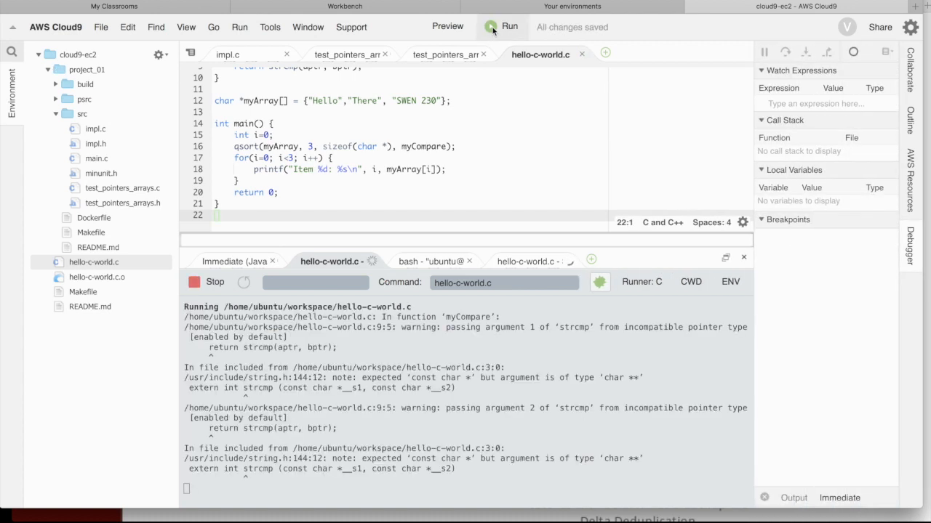
{"action": "left_click", "coordinate": [509, 26]}
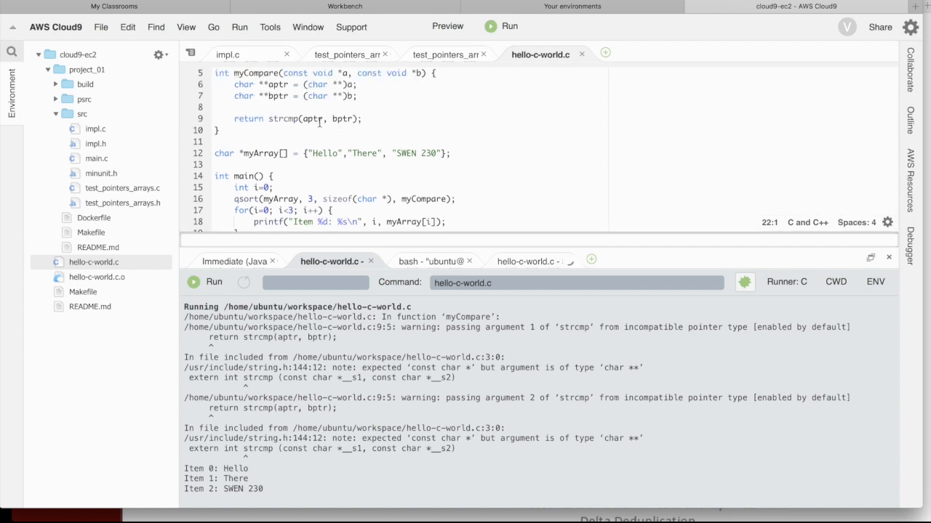
{"action": "type", "text": "*"}
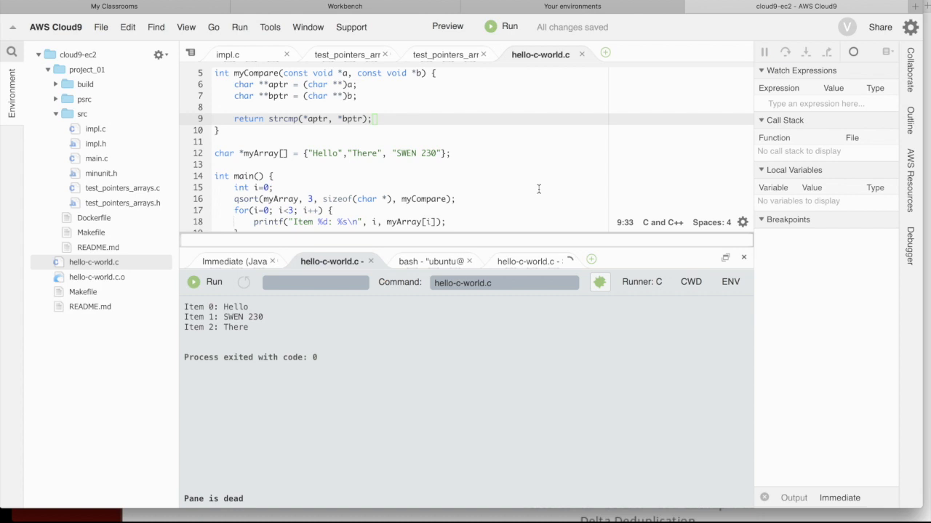
- Rerun hello-c-world.c, printing Hello, SWEN 230, There cleanly with exit code 0
{"action": "left_click", "coordinate": [194, 282]}
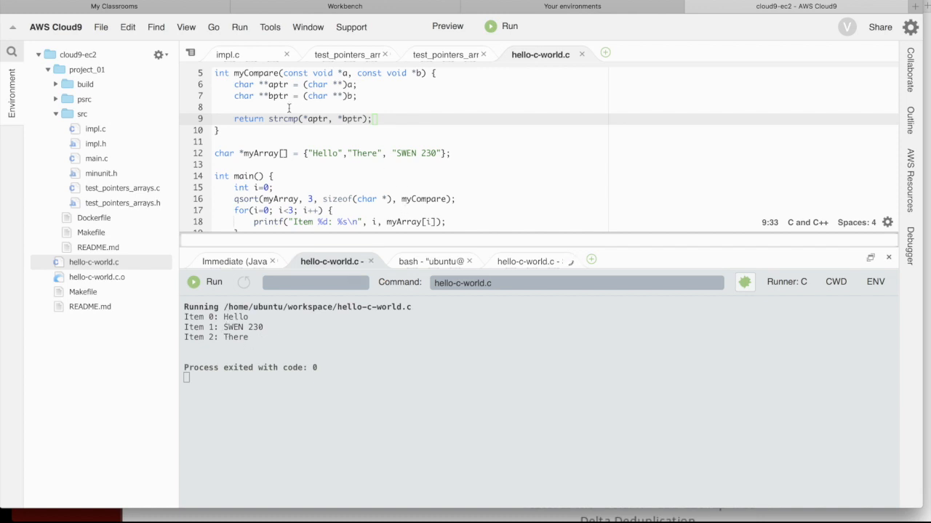
- Return -strcmp(*aptr, *bptr) in myCompare and rerun, printing There, SWEN 230, Hello
{"action": "left_click", "coordinate": [268, 120]}
{"action": "type", "text": "-"}
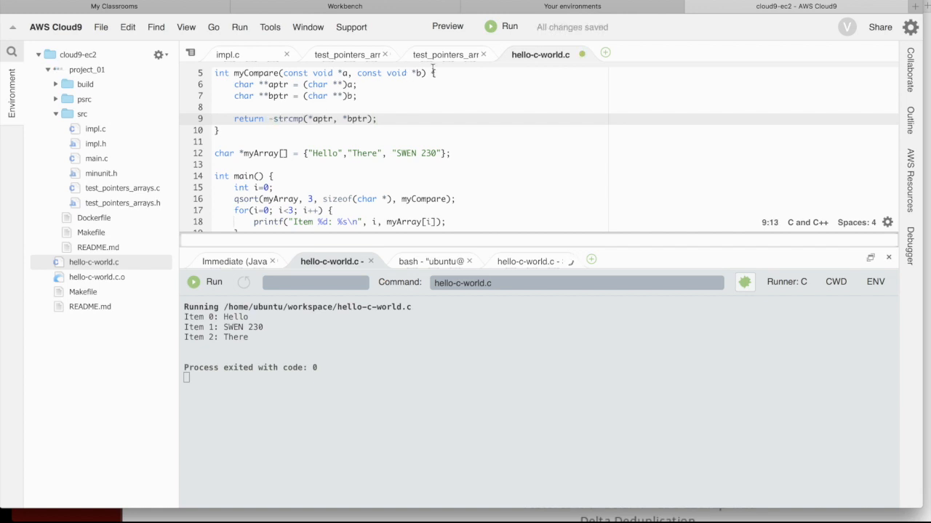
{"action": "left_click", "coordinate": [509, 26]}
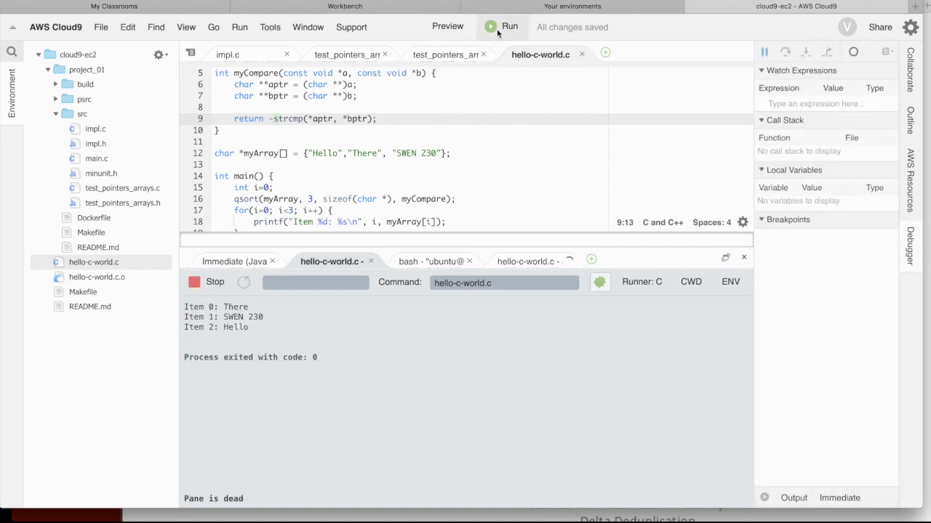
{"action": "left_click", "coordinate": [508, 26]}
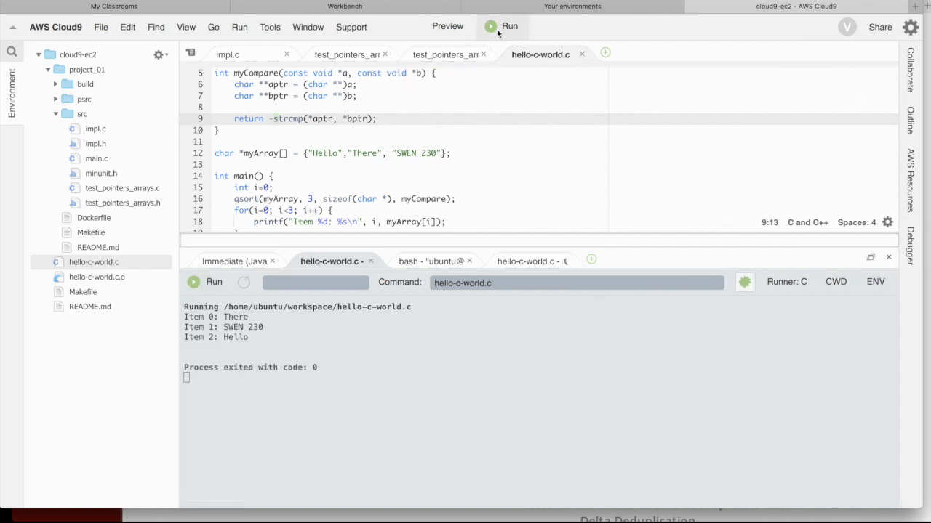